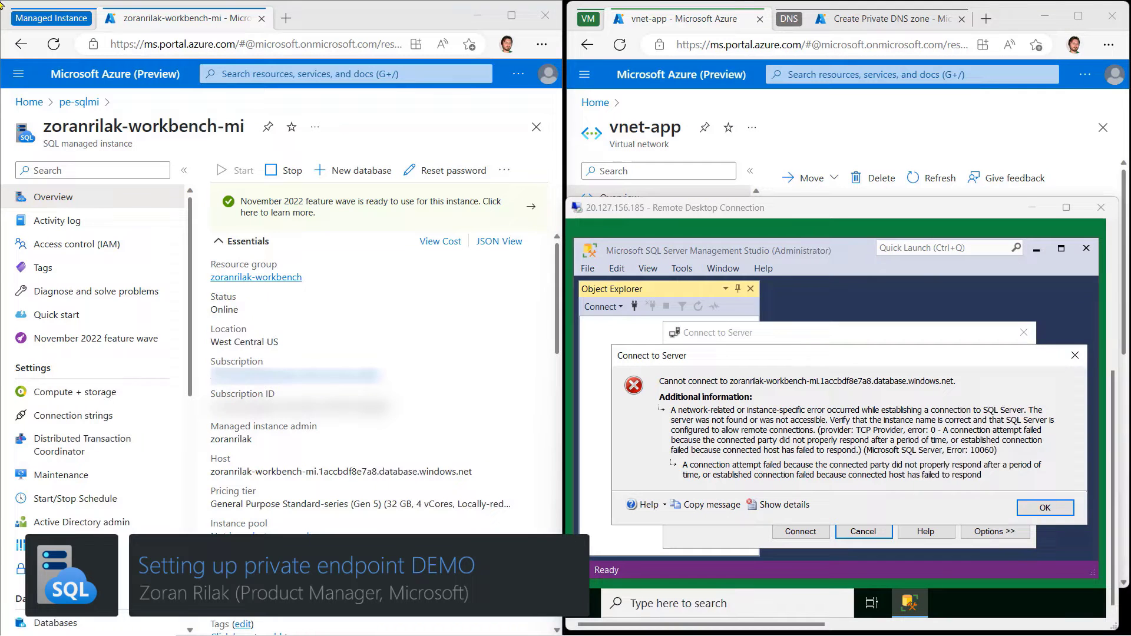
mouse_move(285, 119)
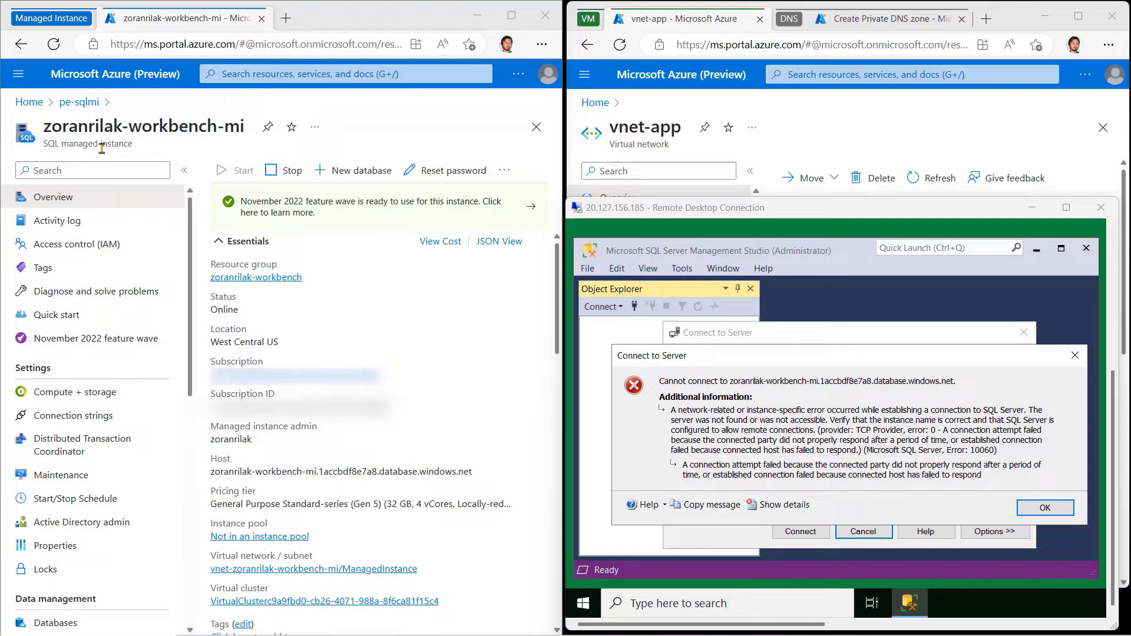
mouse_move(887, 461)
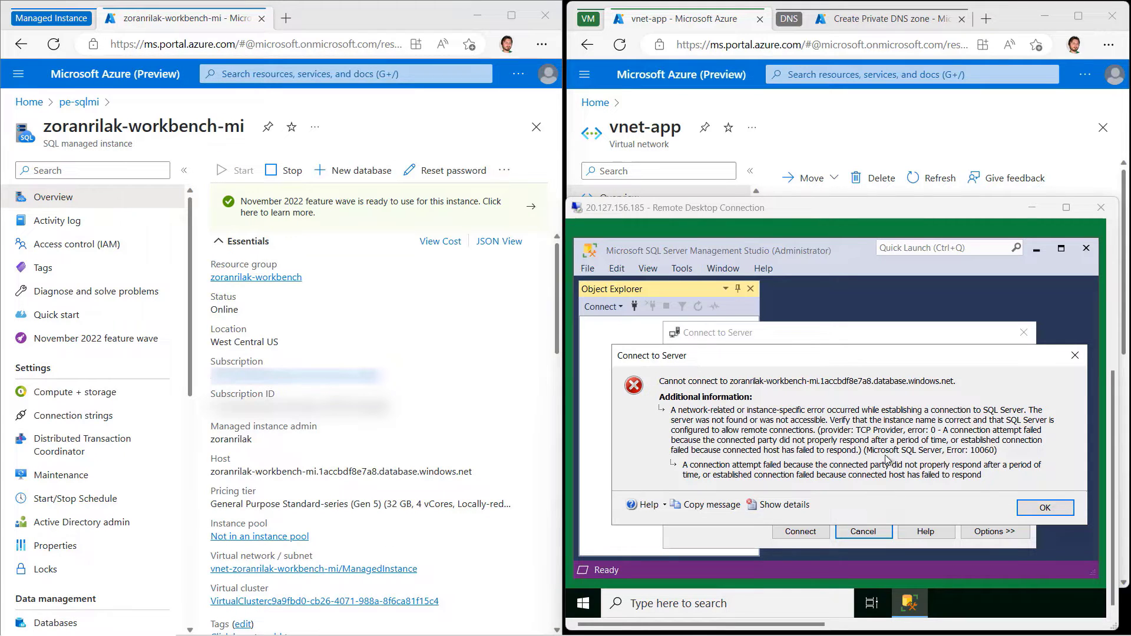
mouse_move(779, 253)
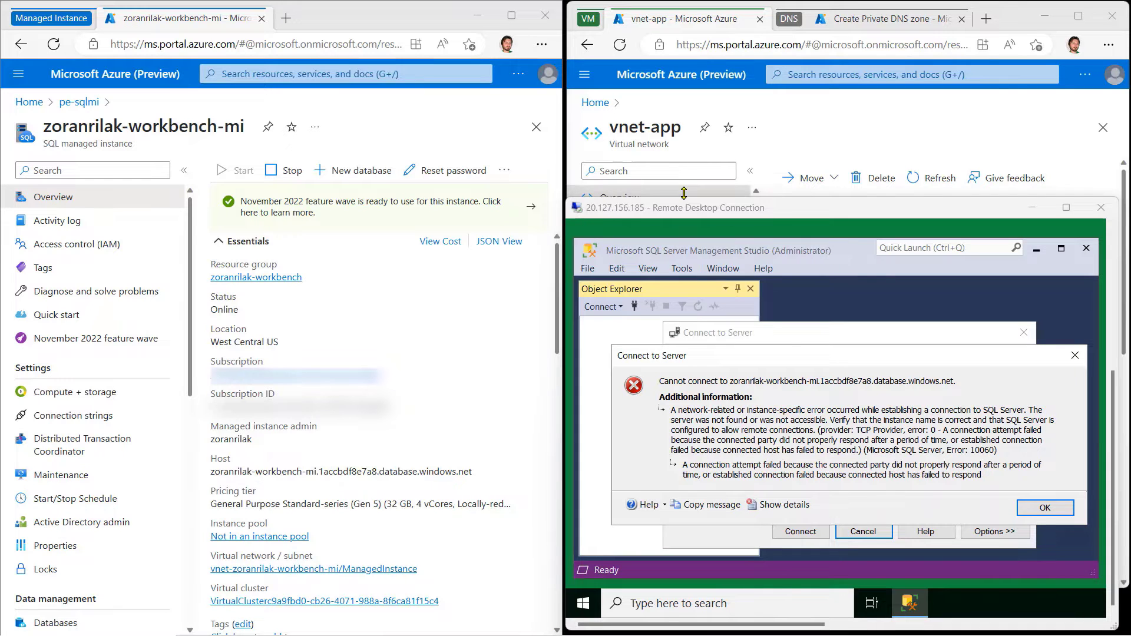
mouse_move(799, 124)
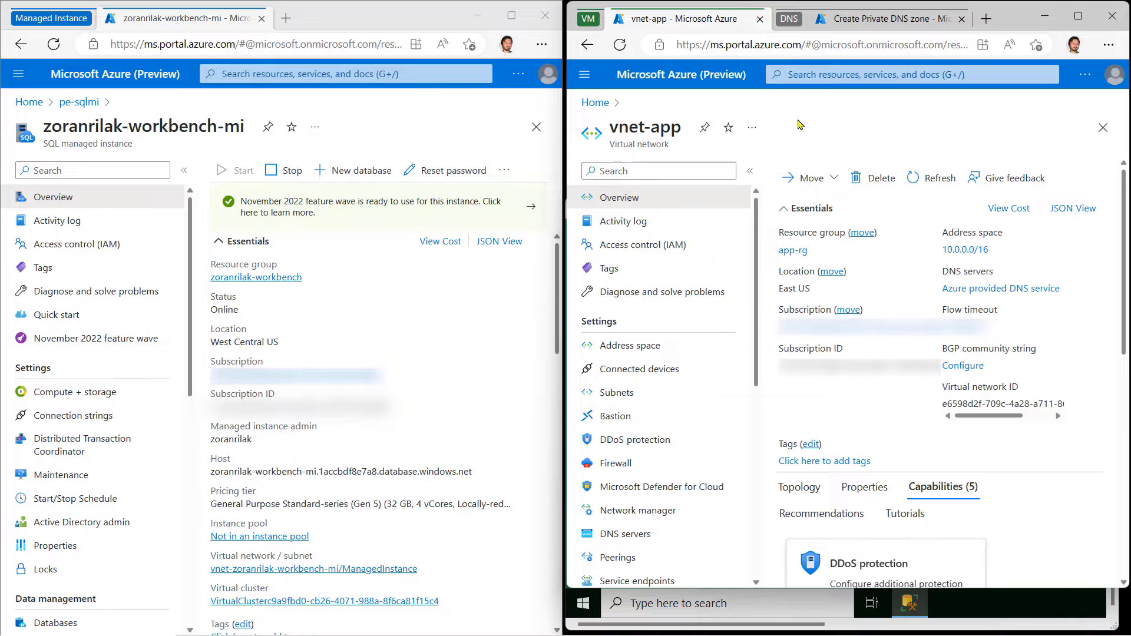
mouse_move(973, 618)
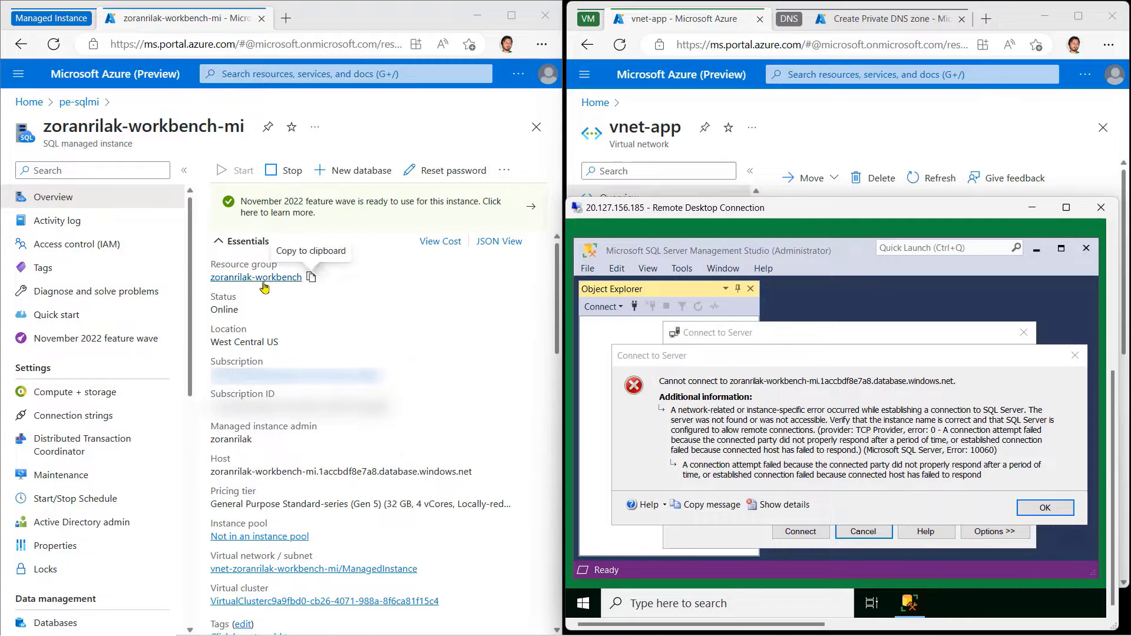
Step: Add a private endpoint for the managed instance and name it pe-sqlmi
scroll("down", 3)
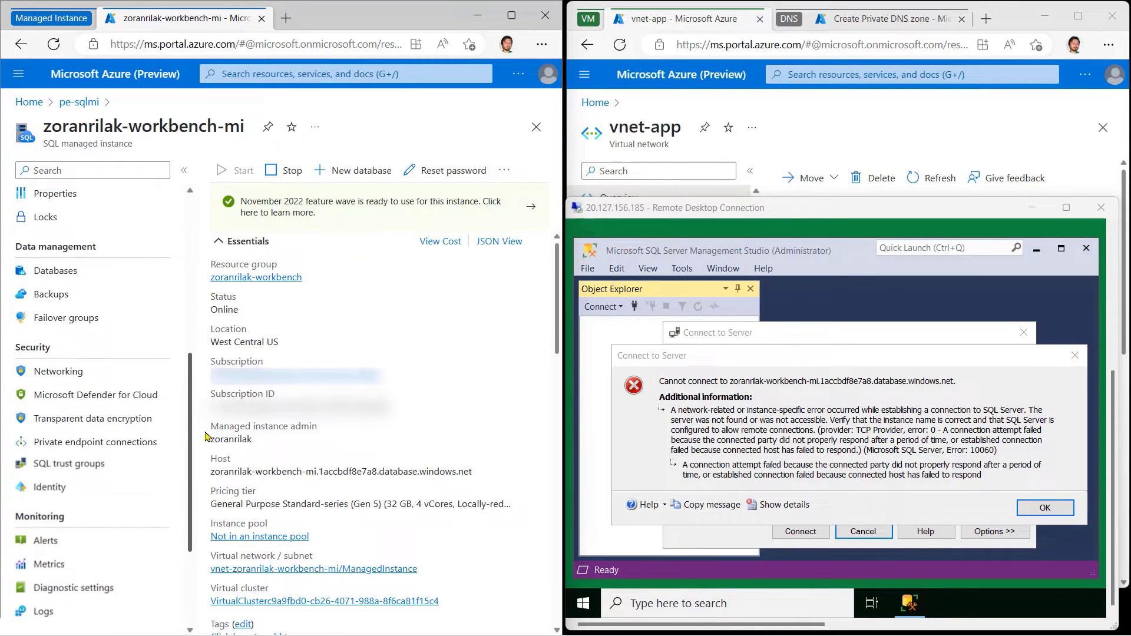
left_click(98, 442)
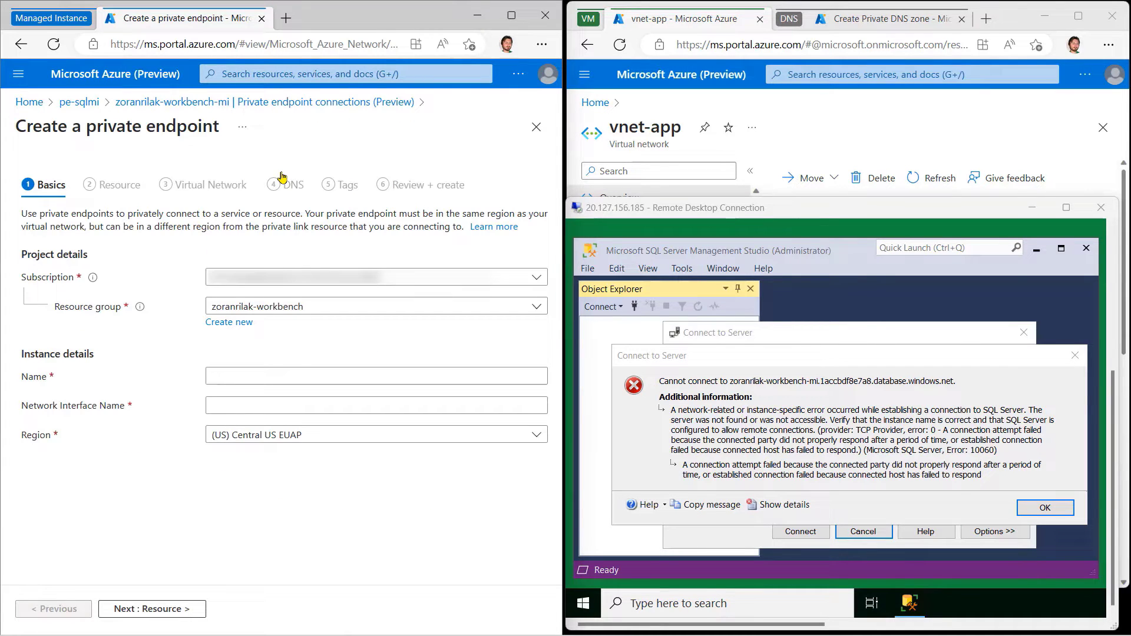
type("pe-")
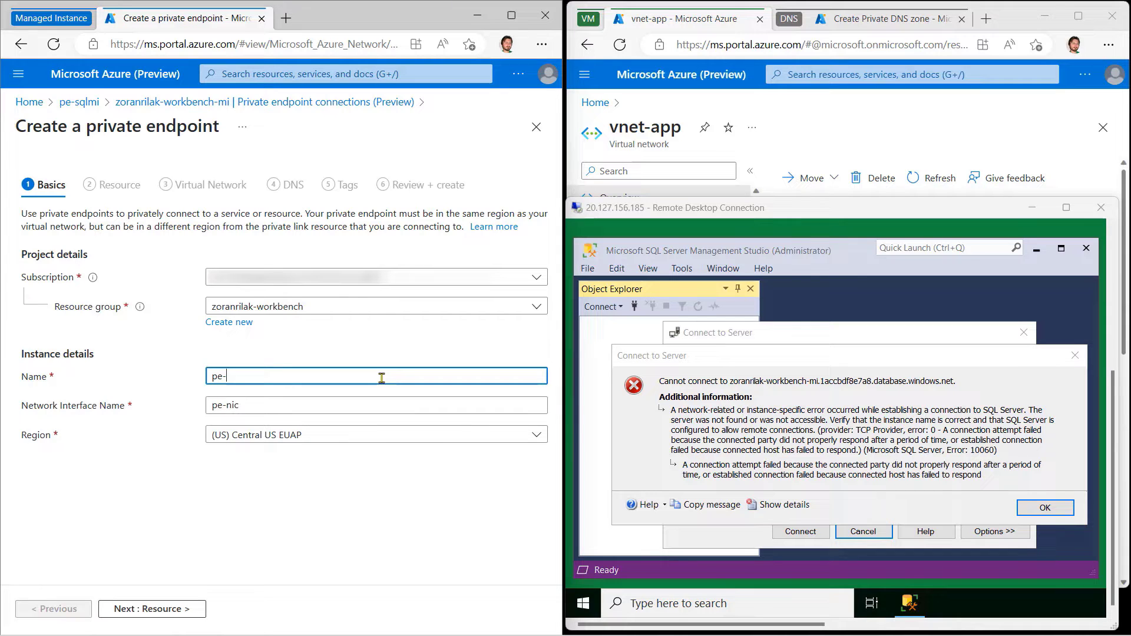
type("sqlmi")
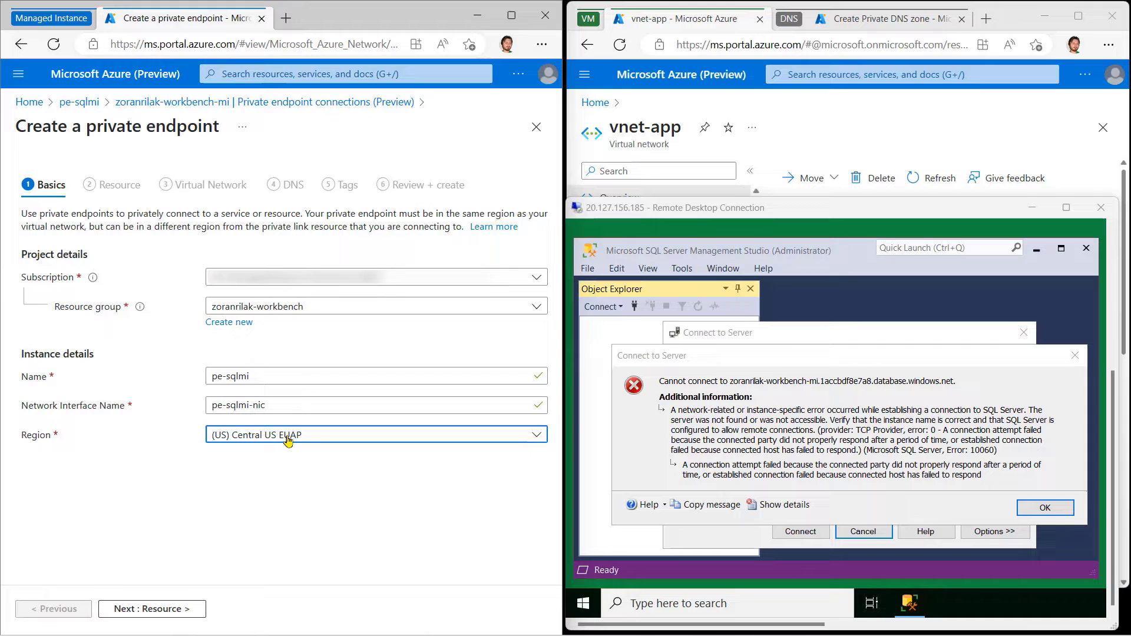
Step: Set the endpoint region to (US) East US
left_click(375, 434)
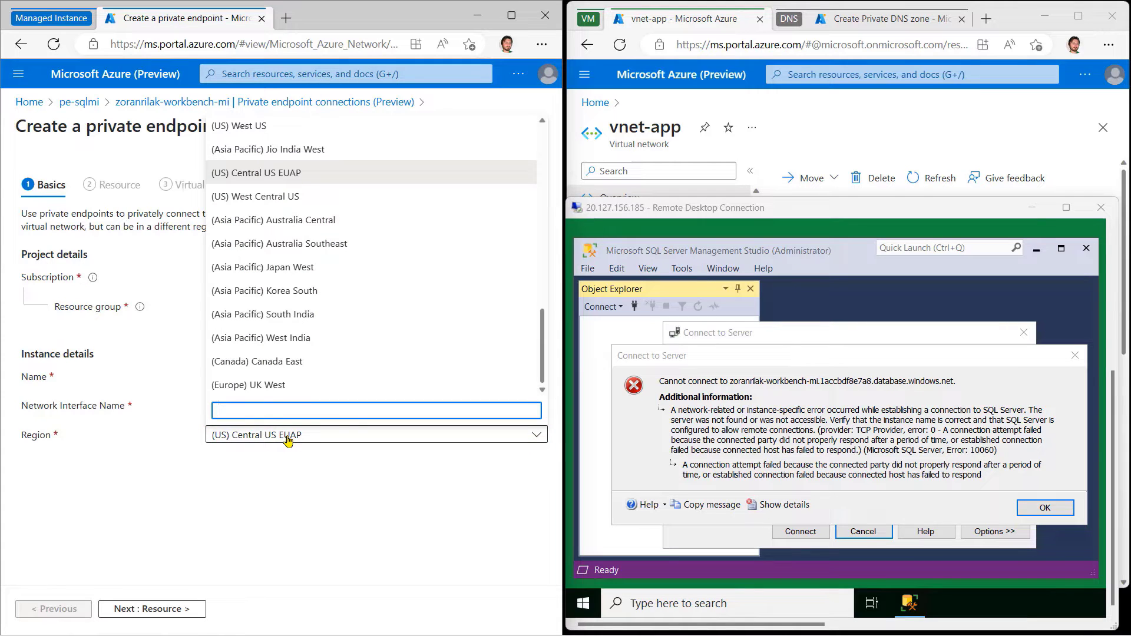
type("east us")
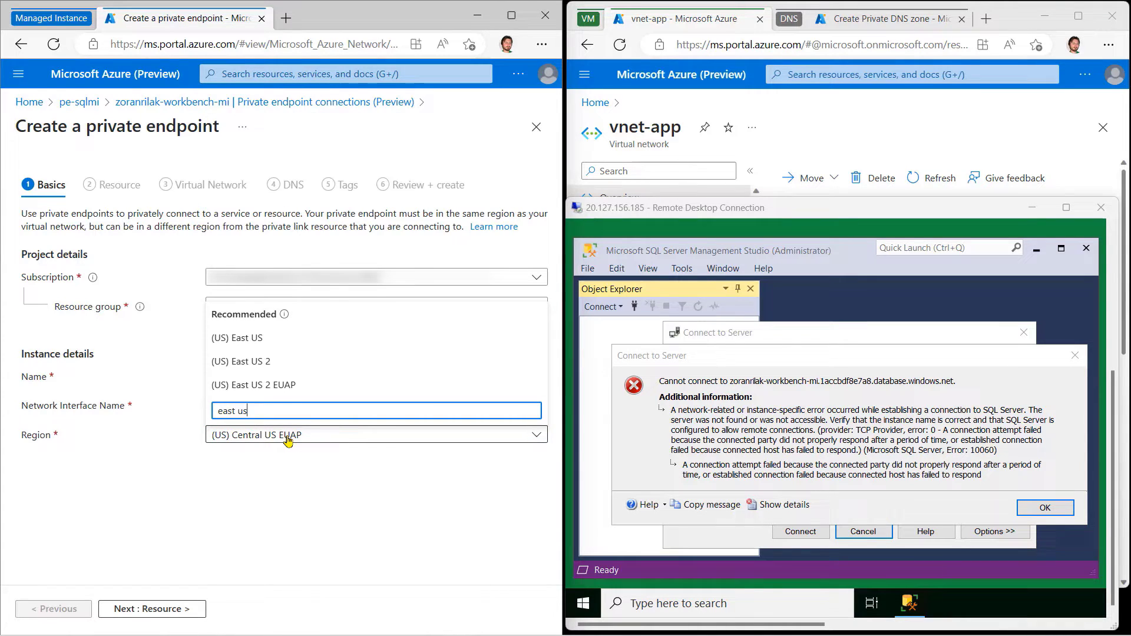
left_click(237, 338)
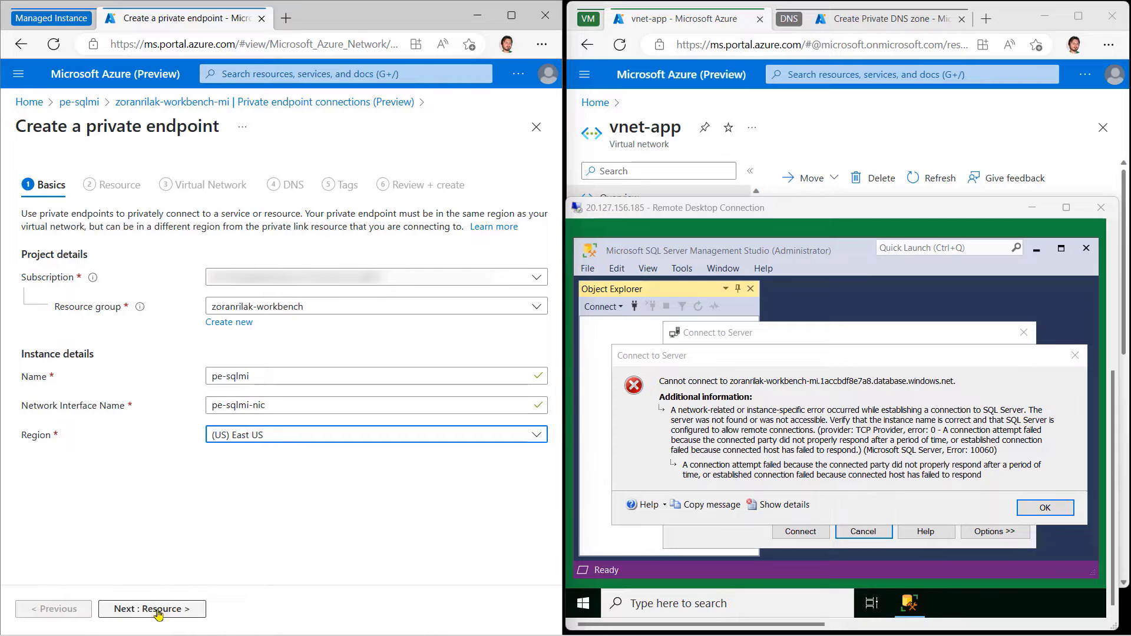
Step: Accept the target resource, vnet-app default subnet and no private DNS integration, advancing to Tags
left_click(152, 610)
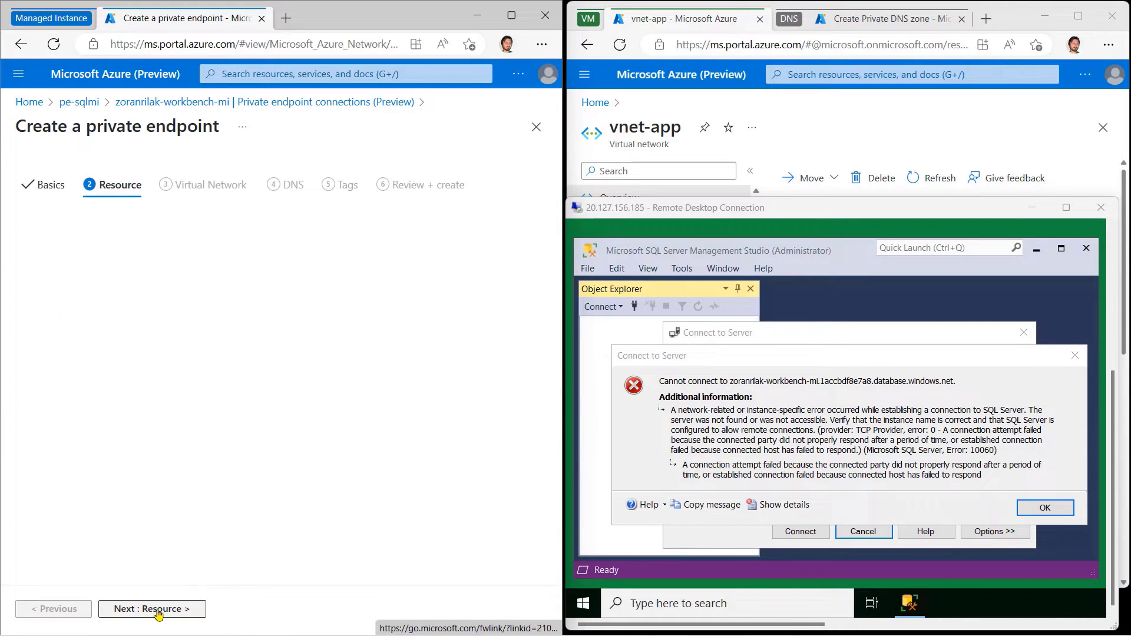
left_click(152, 609)
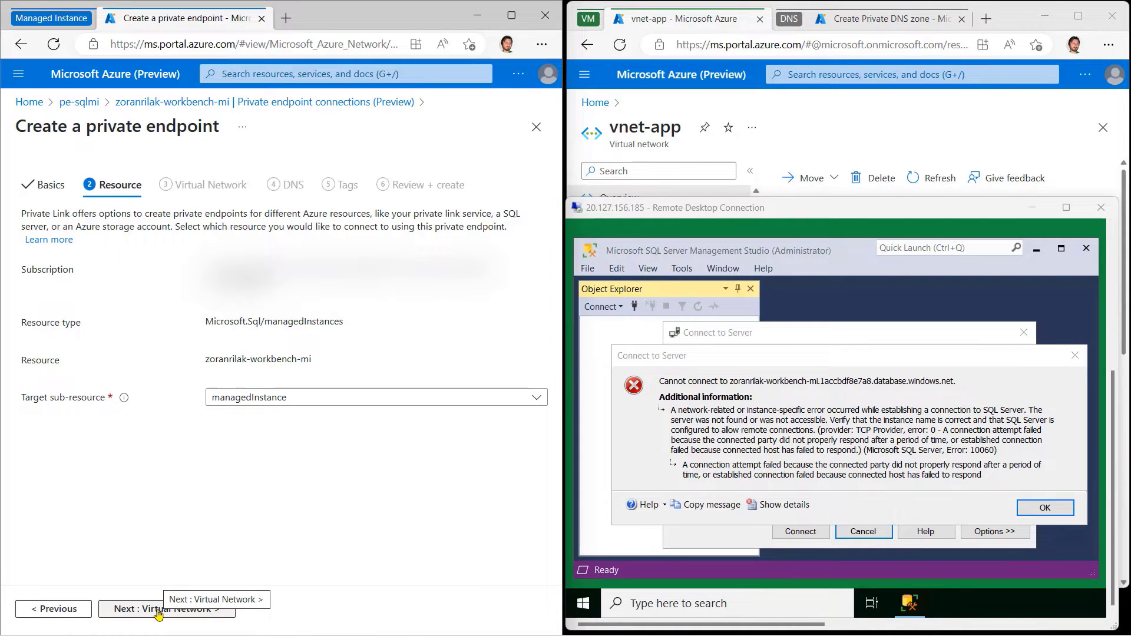
left_click(161, 610)
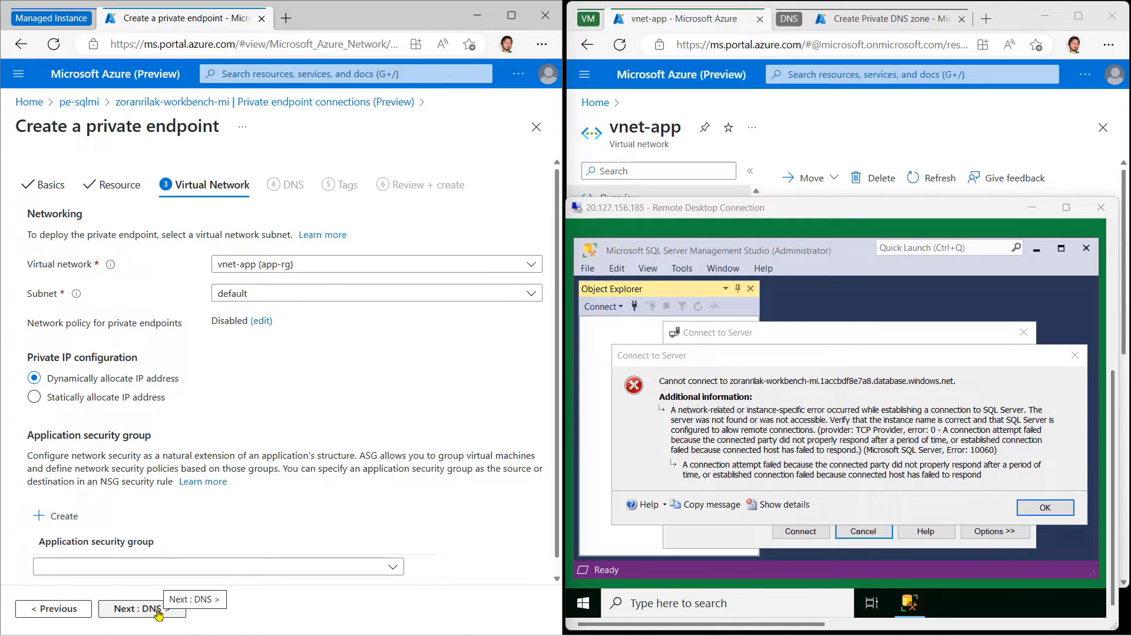
mouse_move(306, 297)
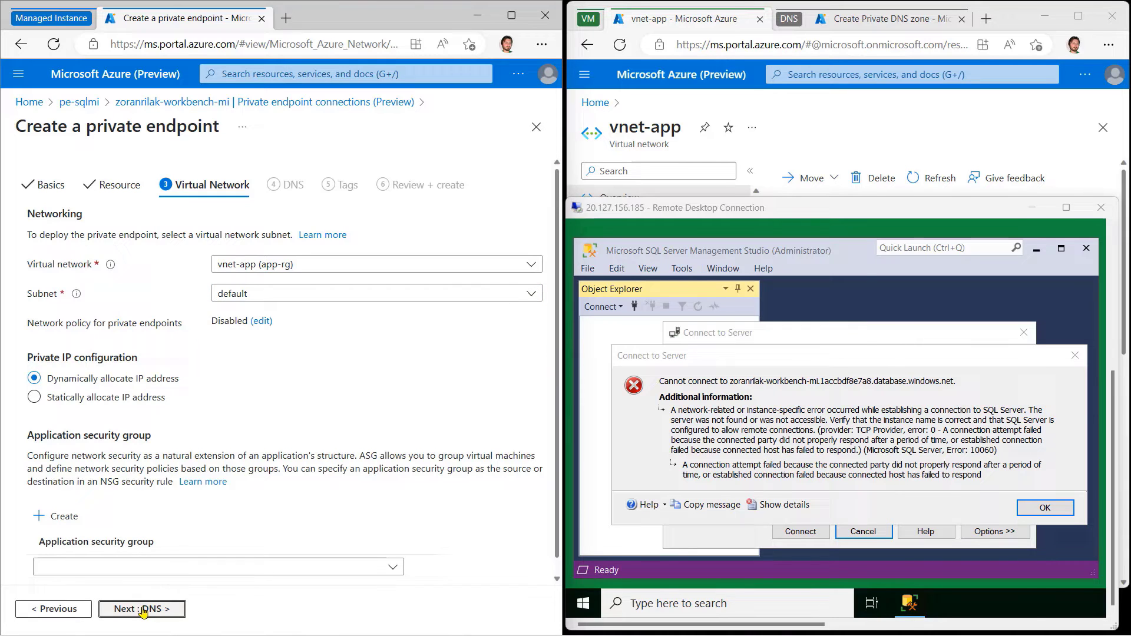
left_click(141, 609)
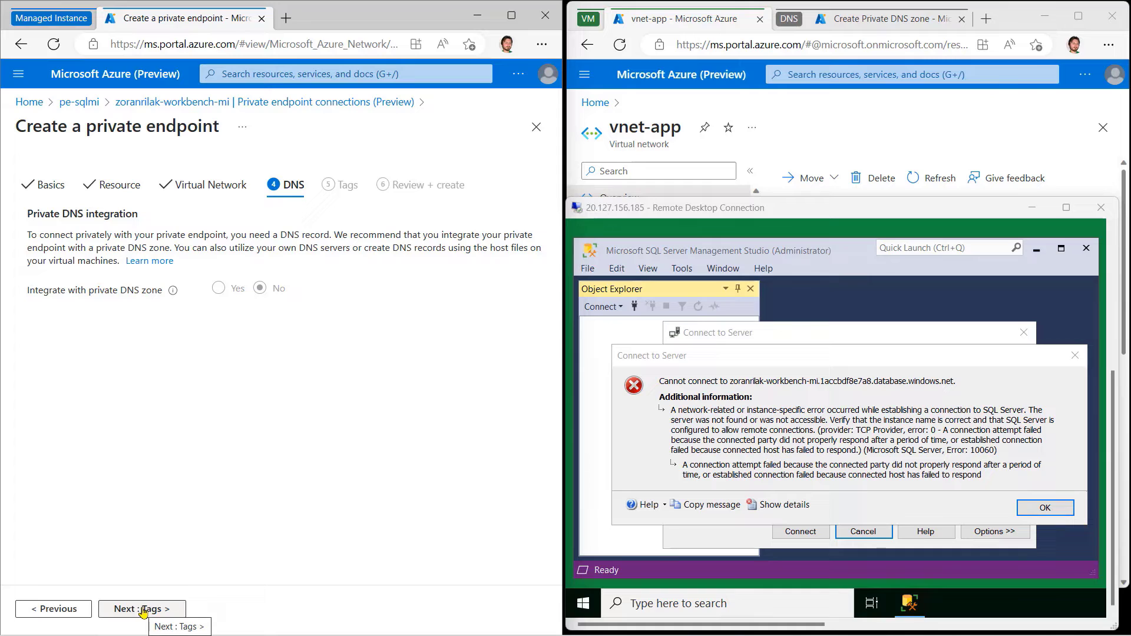
mouse_move(275, 287)
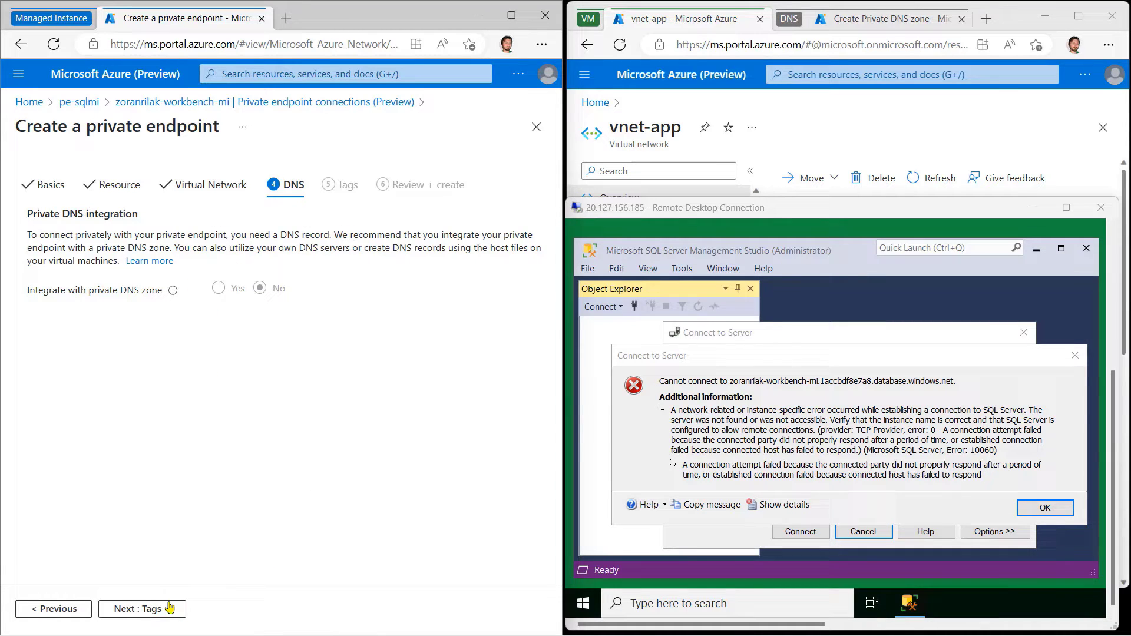
left_click(141, 608)
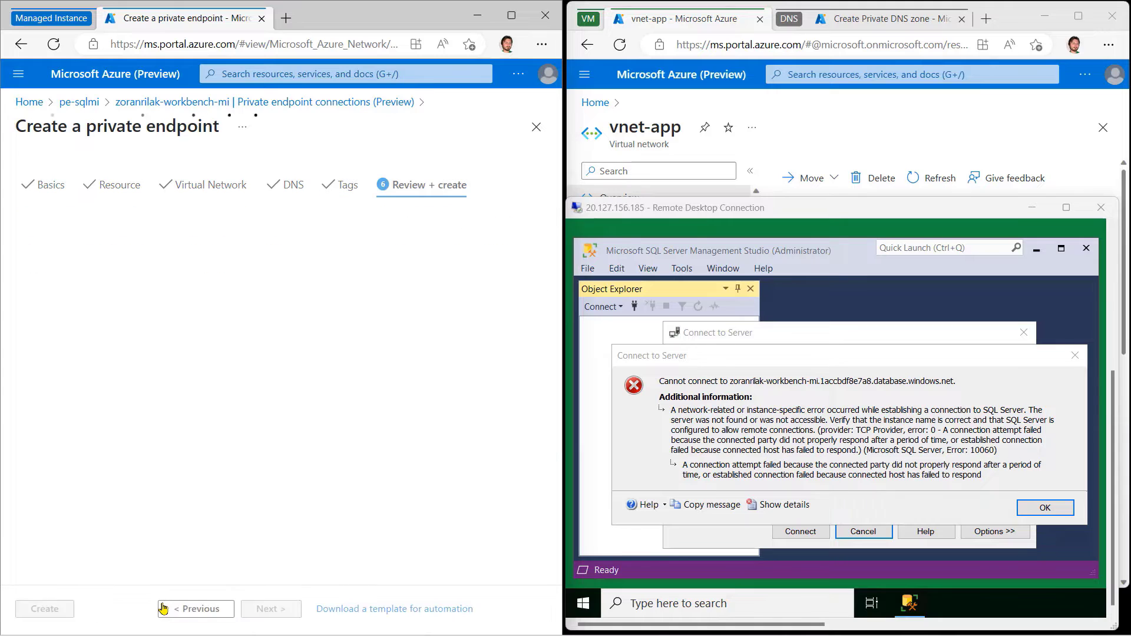
Step: Create the private endpoint after review and go to the deployed pe-sqlmi resource
left_click(44, 610)
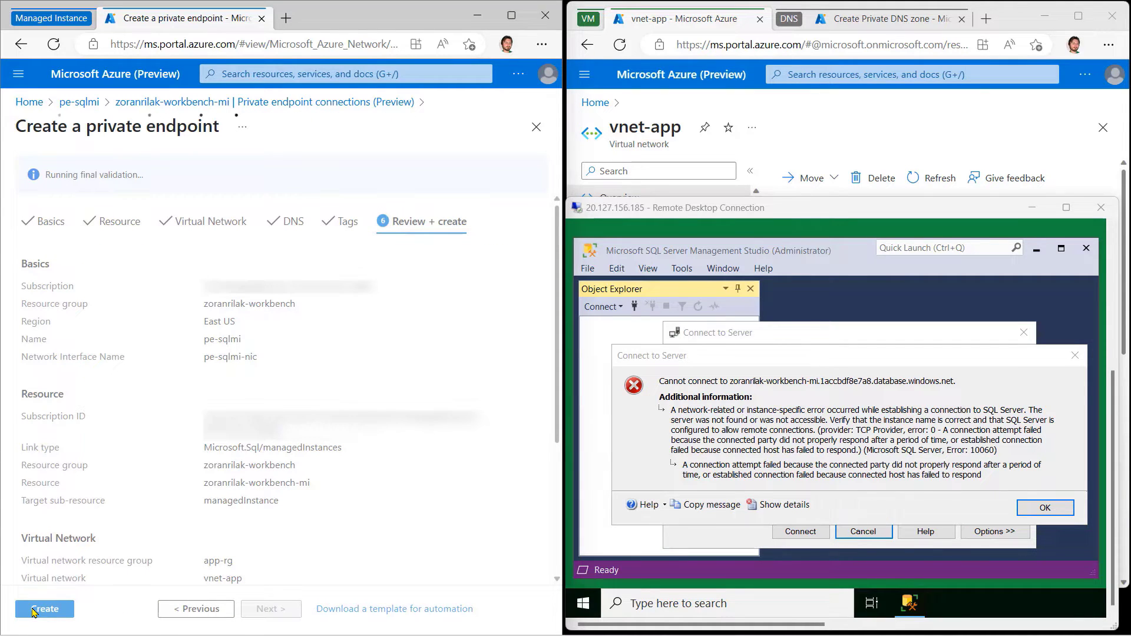
left_click(44, 610)
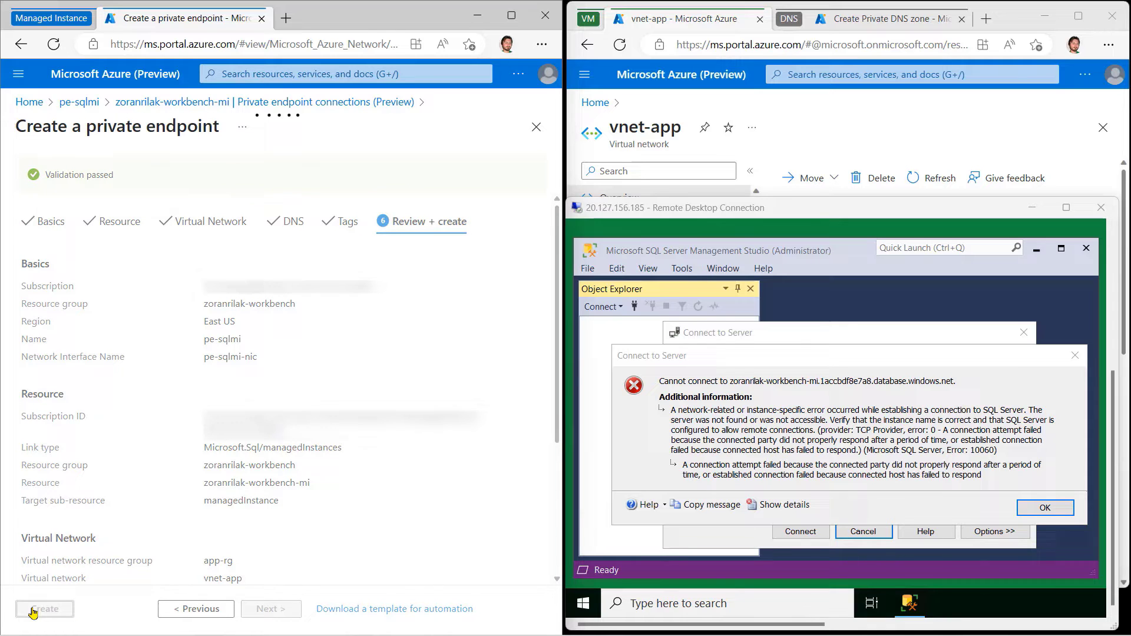
left_click(44, 610)
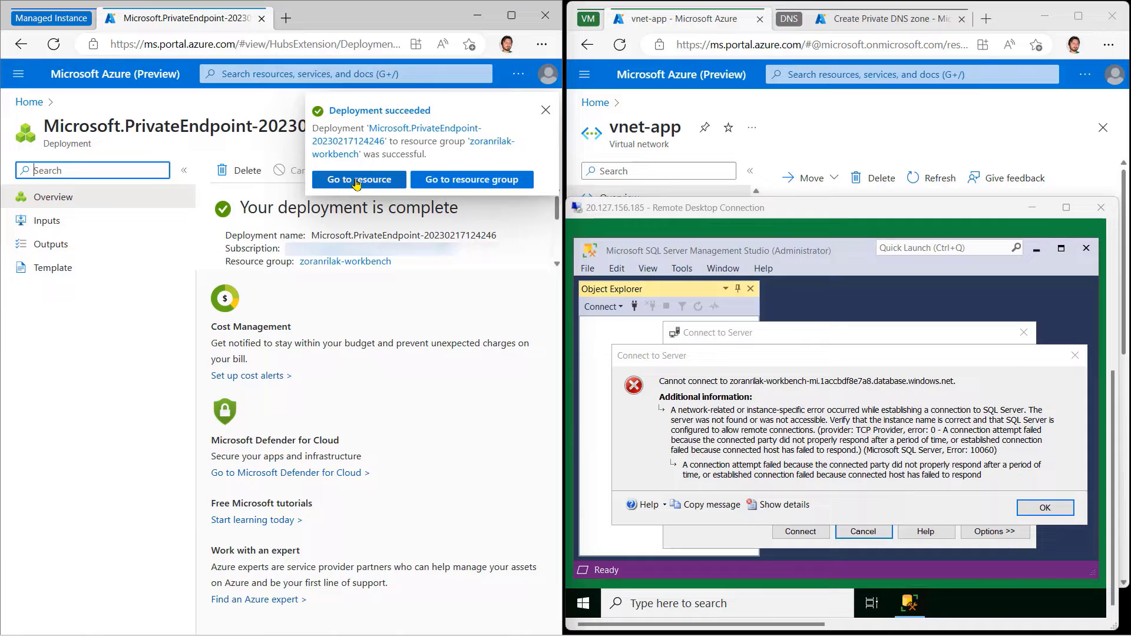
left_click(358, 179)
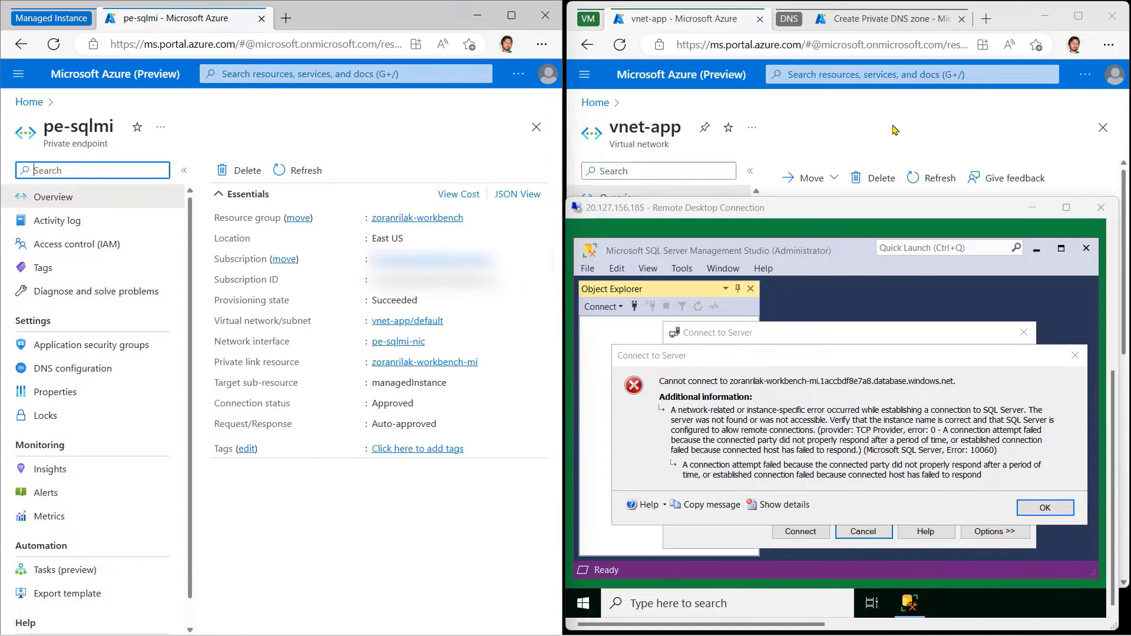
mouse_move(493, 414)
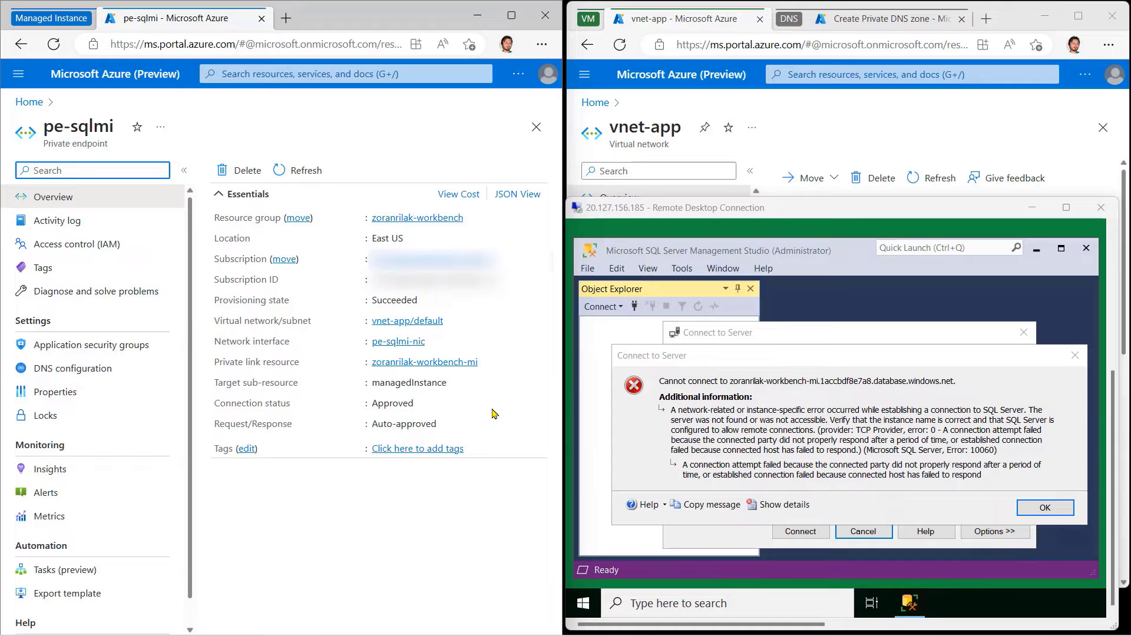
mouse_move(943, 135)
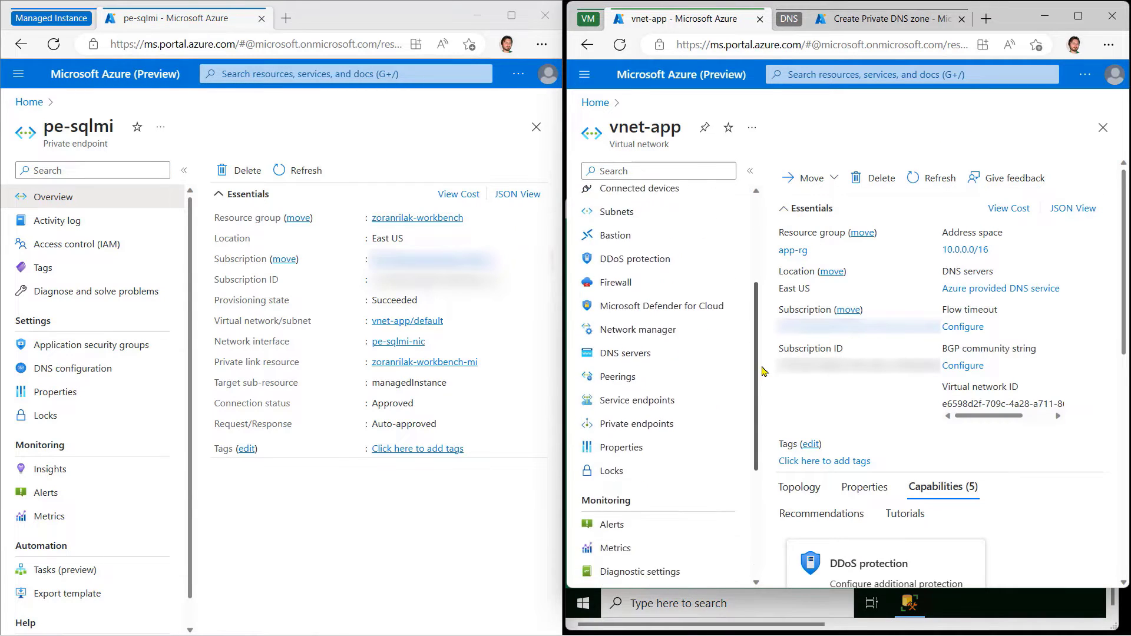
Step: View vnet-app's private endpoints and the pe-sqlmi-nic interface showing private IP 10.0.0.5
left_click(637, 423)
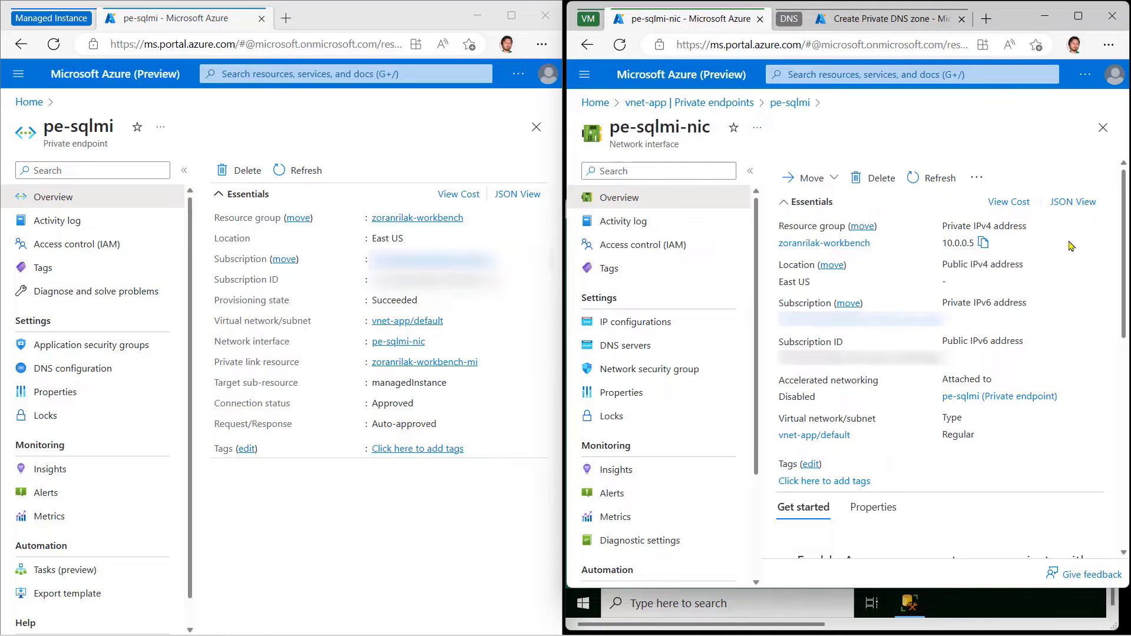
left_click(883, 19)
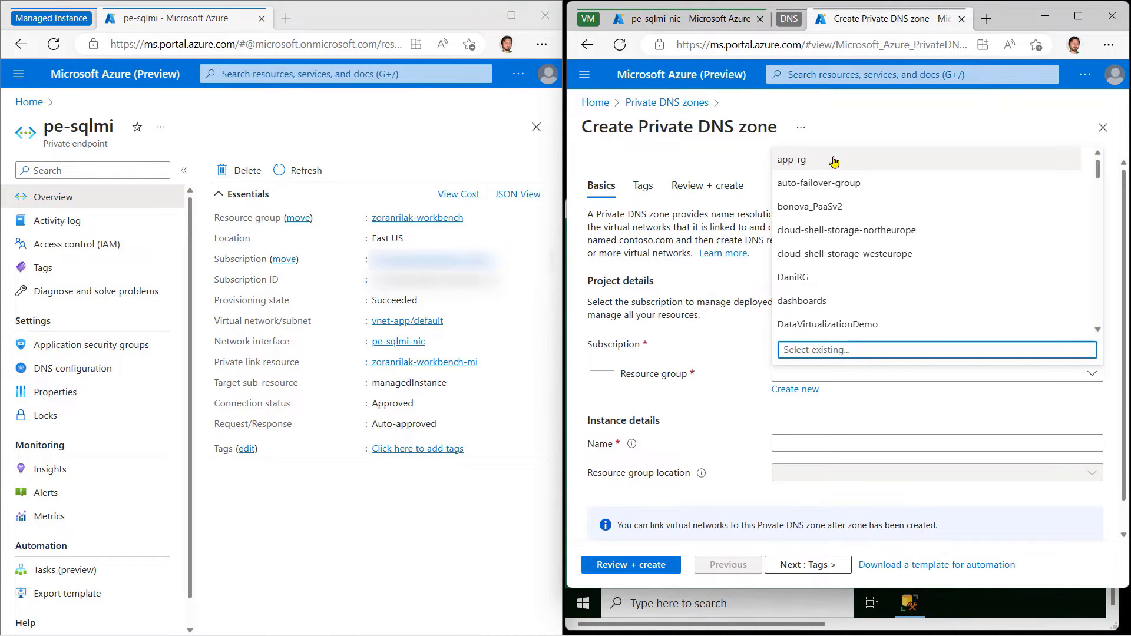
Step: Fill the zone form with group app-rg and name privatelink.1accbdf8e7a8.database.windows.net copied from the instance host
left_click(792, 159)
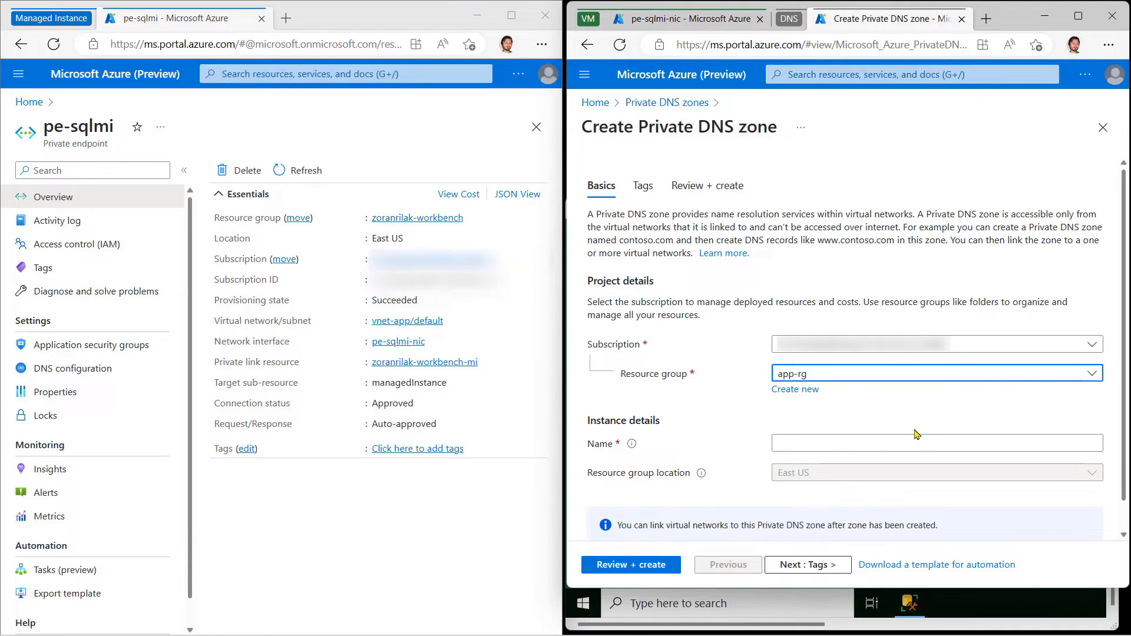
type("privatelink.")
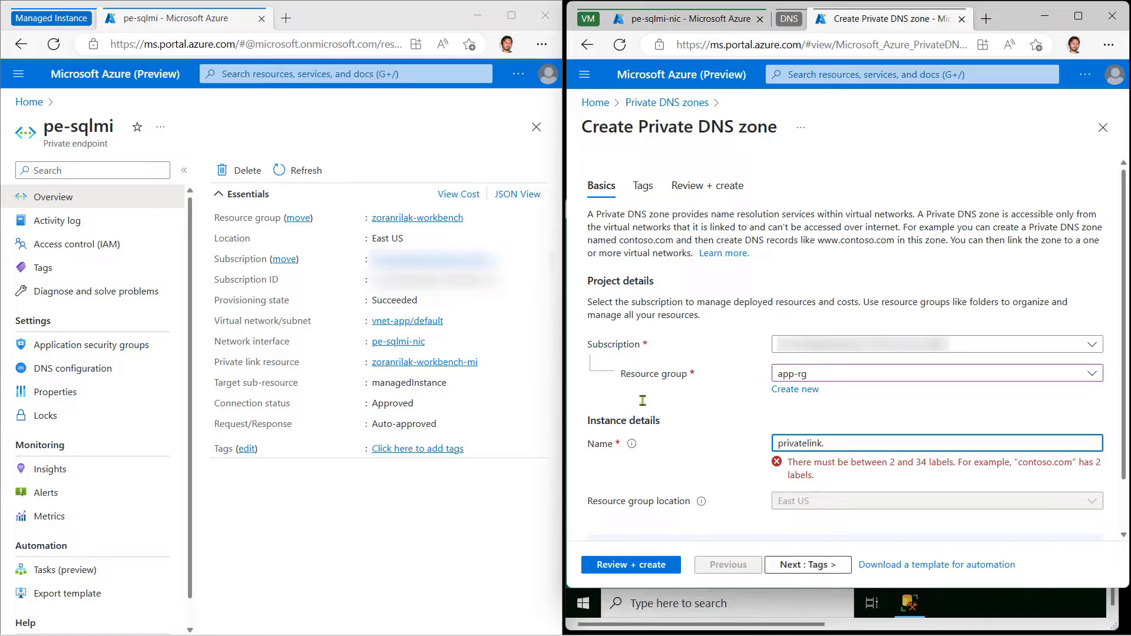
mouse_move(424, 362)
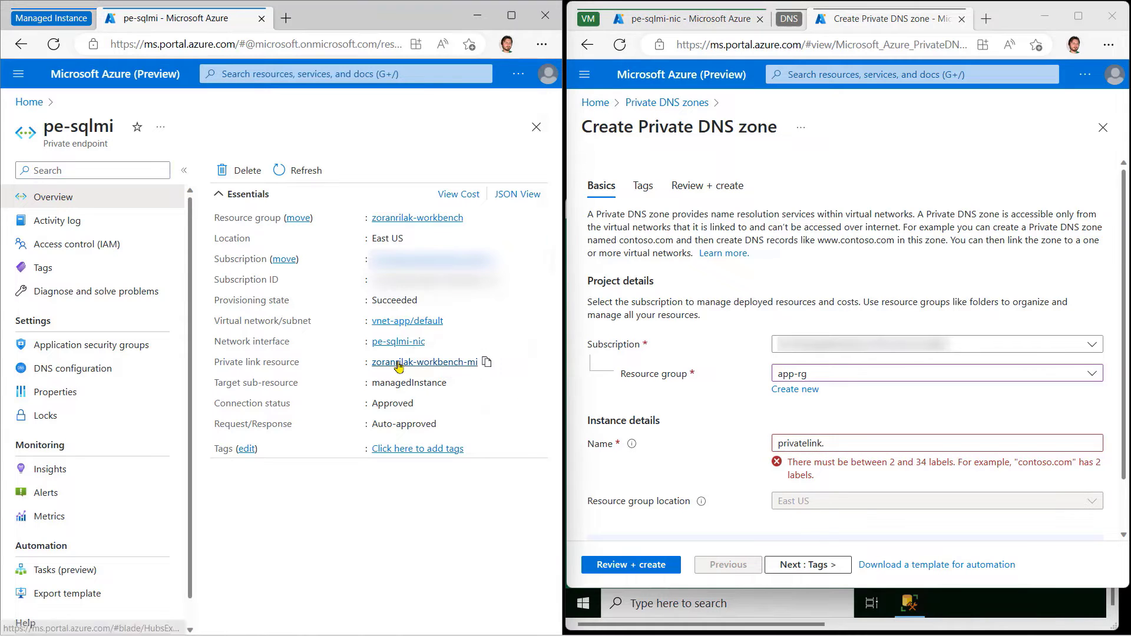
left_click(425, 362)
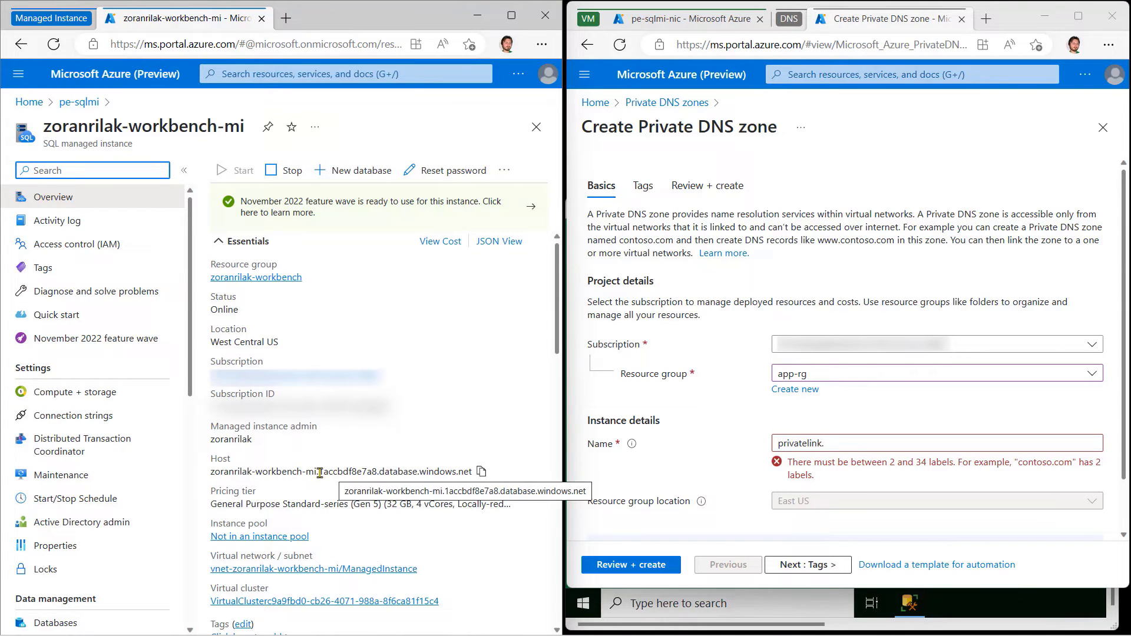
double_click(396, 471)
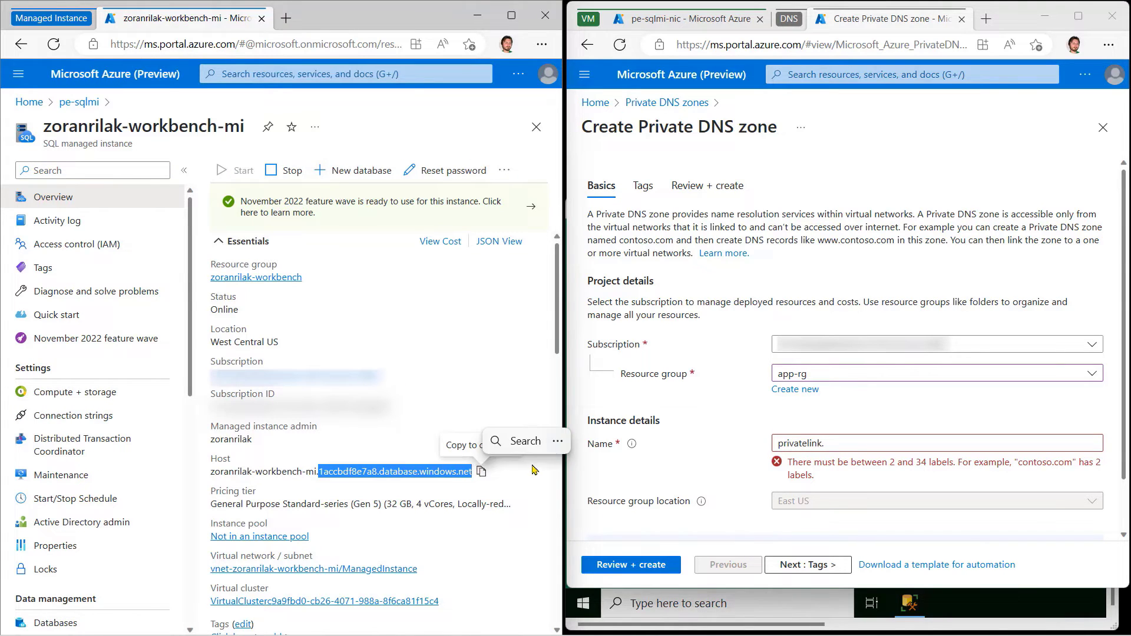
left_click(807, 565)
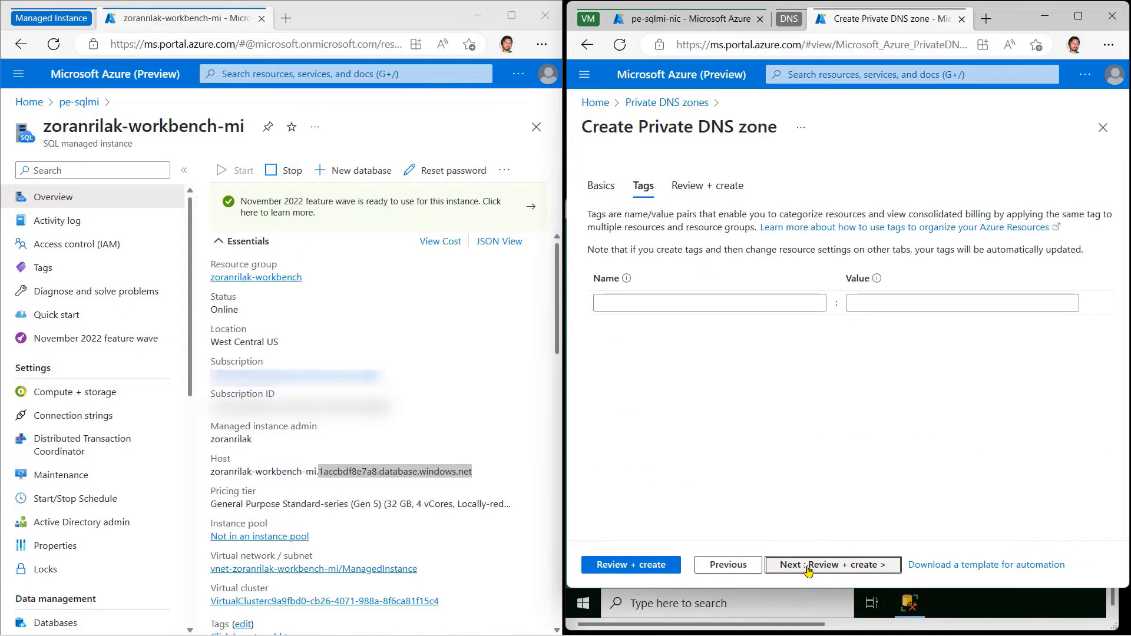
Step: Review and create the private DNS zone, then go to the new zone resource
left_click(830, 564)
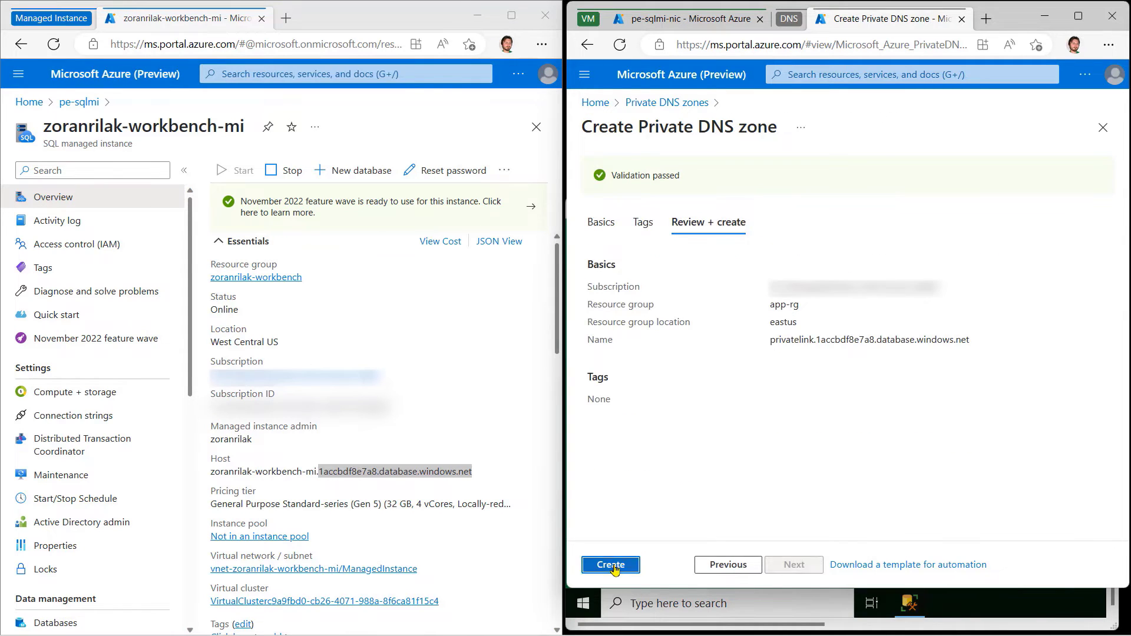
left_click(611, 564)
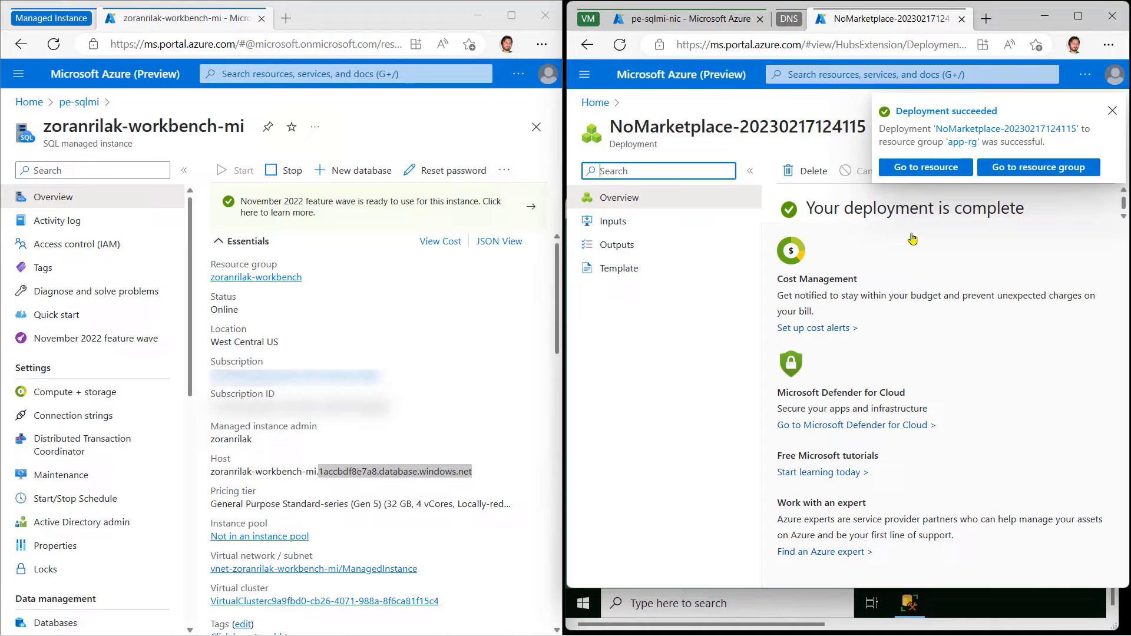
left_click(924, 166)
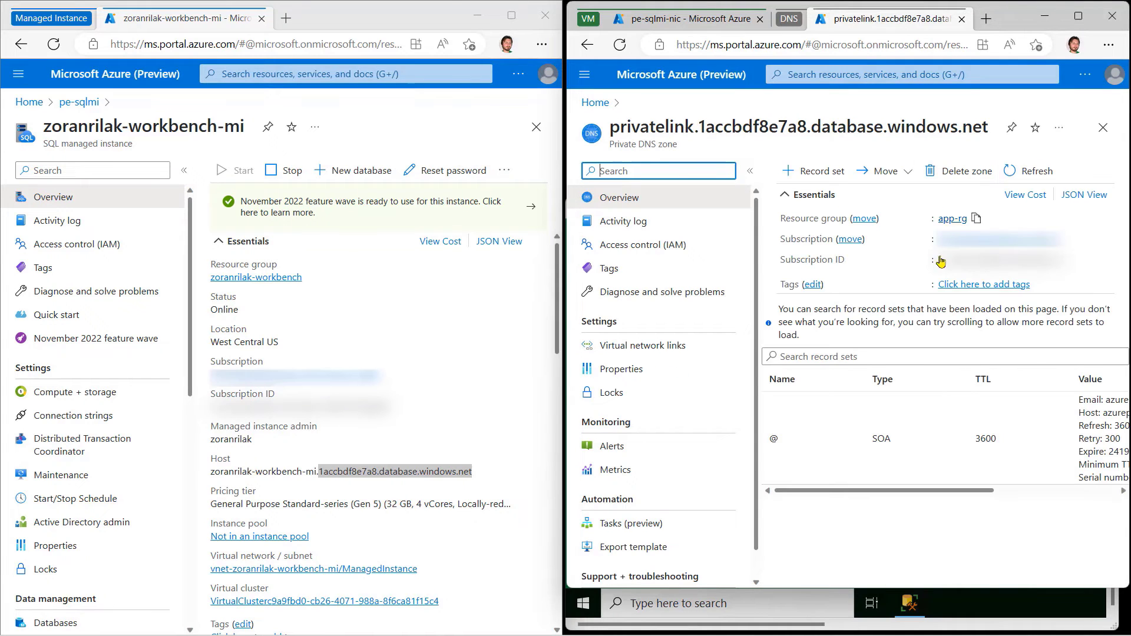
Step: Add an A record zoranrilak-workbench-mi pointing to the endpoint's private IP 10.0.0.5
left_click(812, 171)
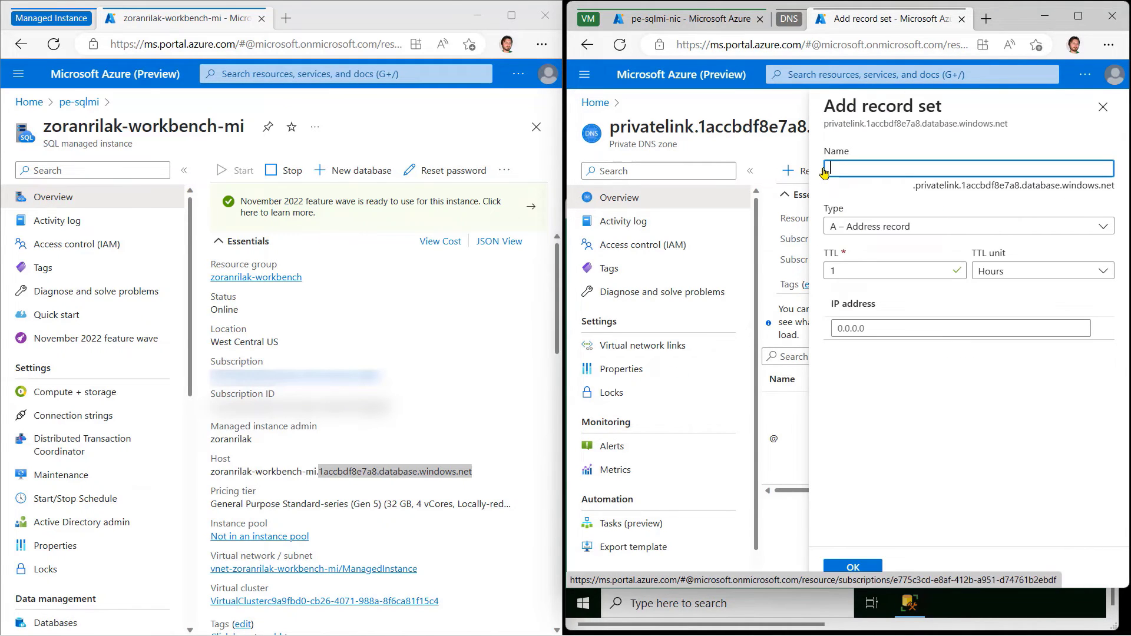
double_click(144, 126)
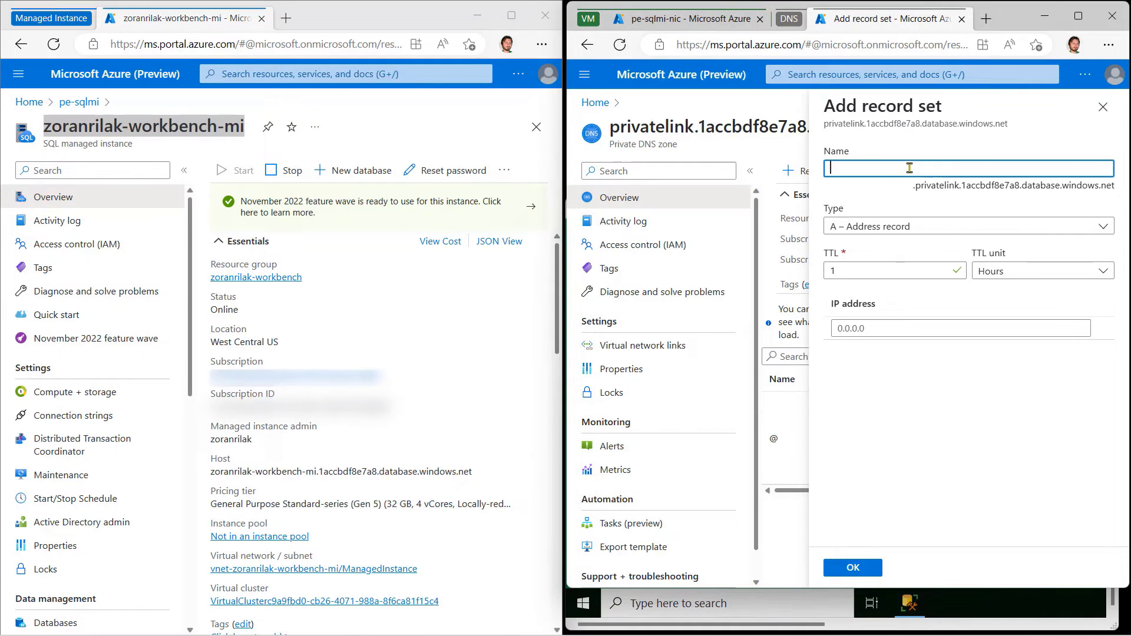
type("zoranrilak-workbench-mi")
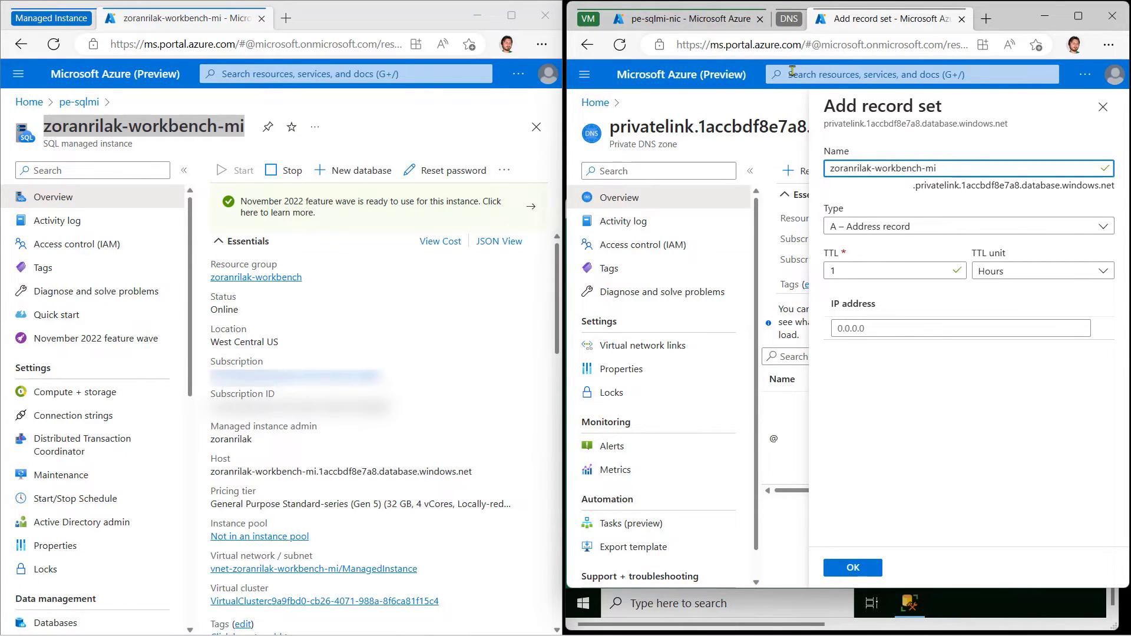
left_click(683, 19)
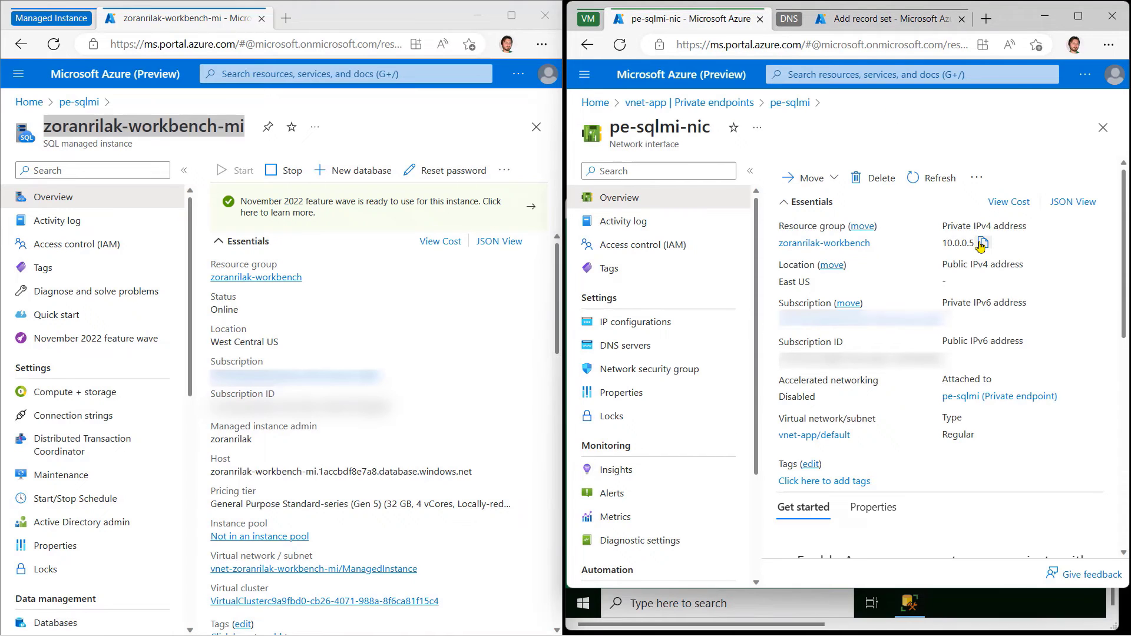
left_click(887, 19)
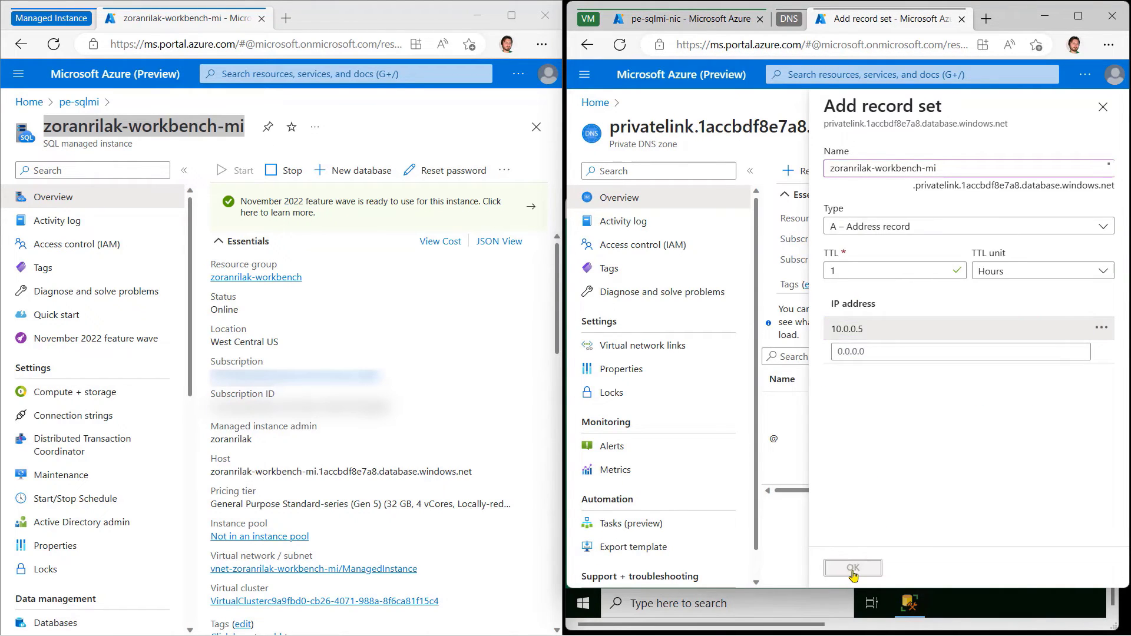
left_click(853, 569)
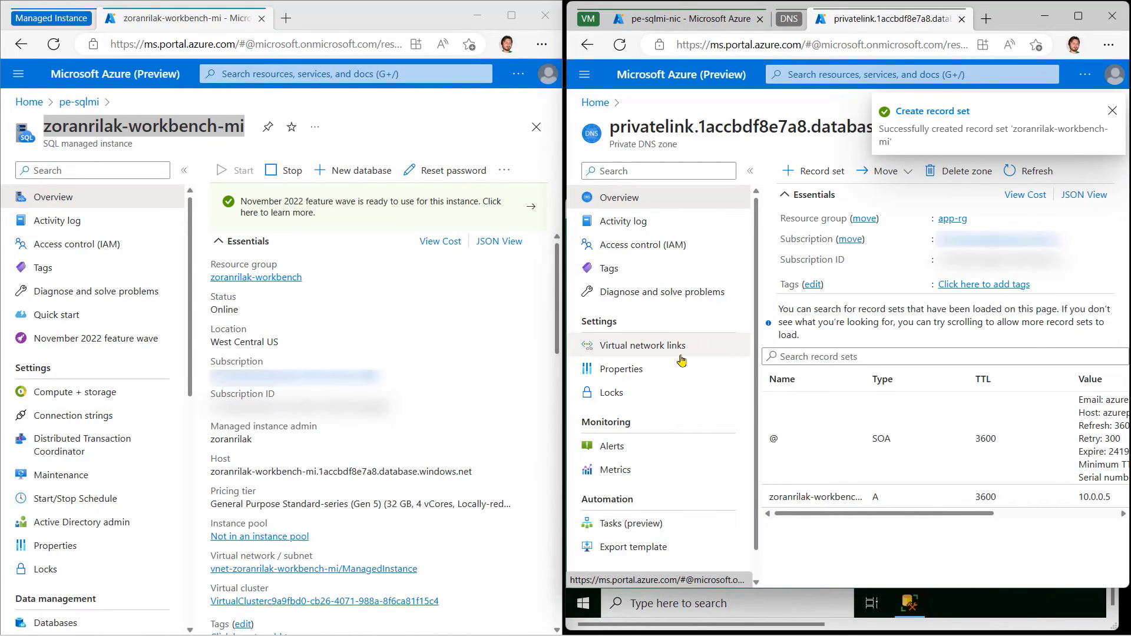
Step: Add a virtual network link named link-pe-app-sqlmi from the zone to vnet-app
left_click(644, 346)
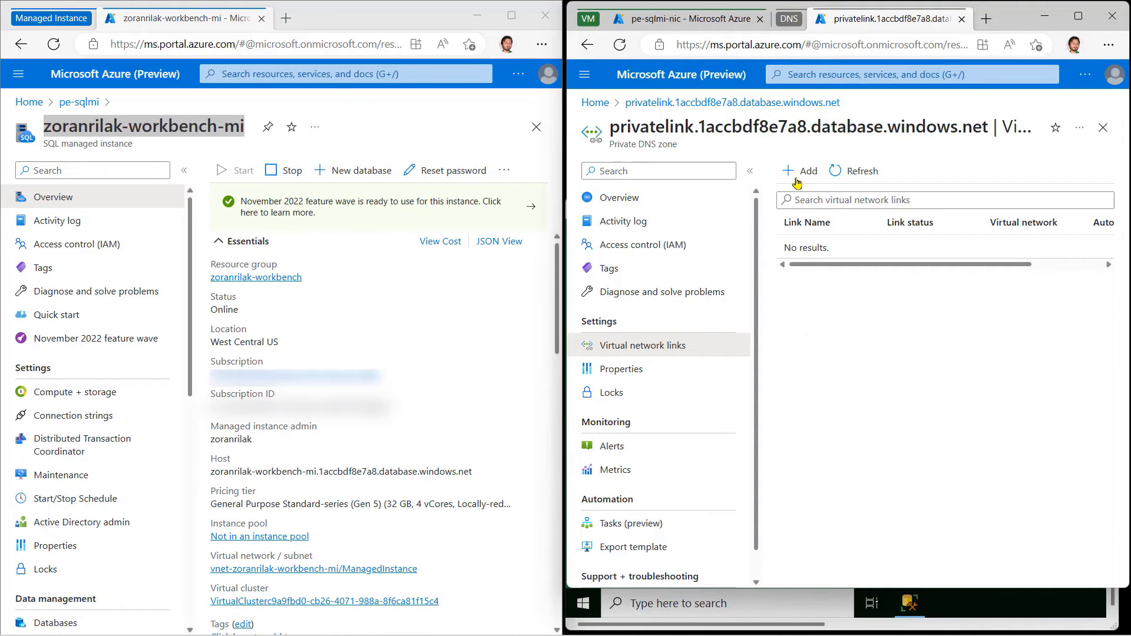
left_click(799, 171)
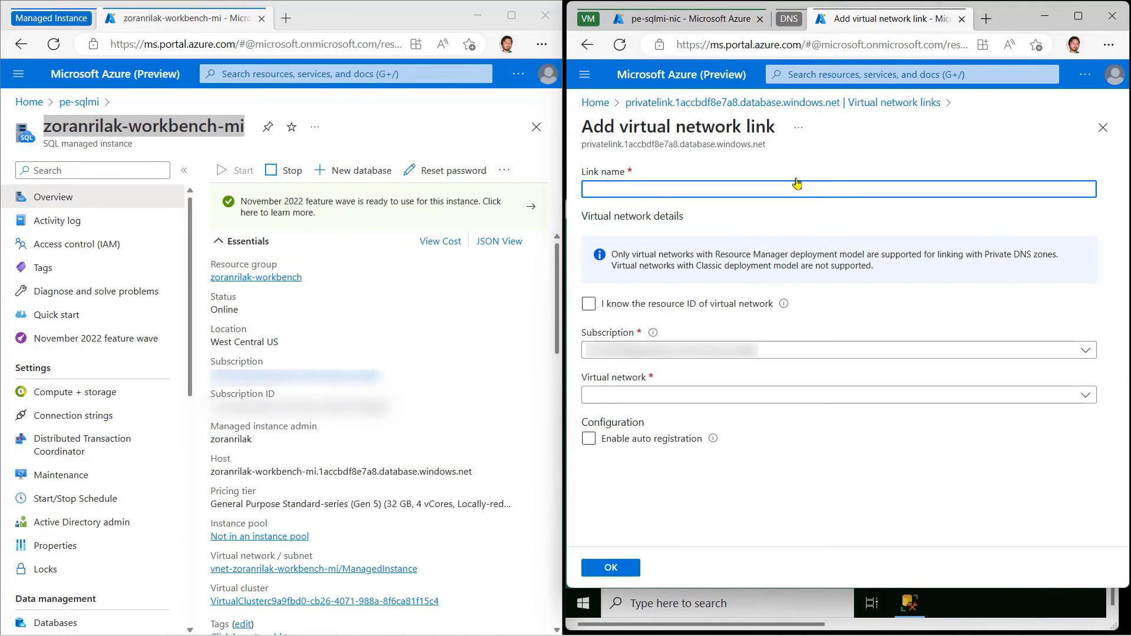
type("link-pe")
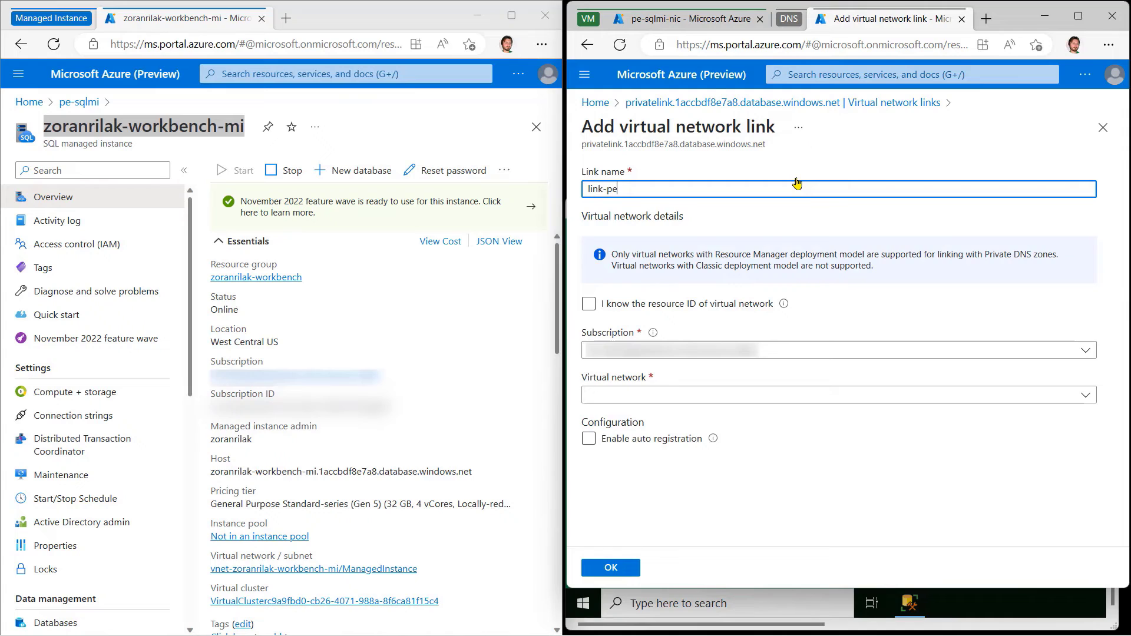
type("-app-sqlmi")
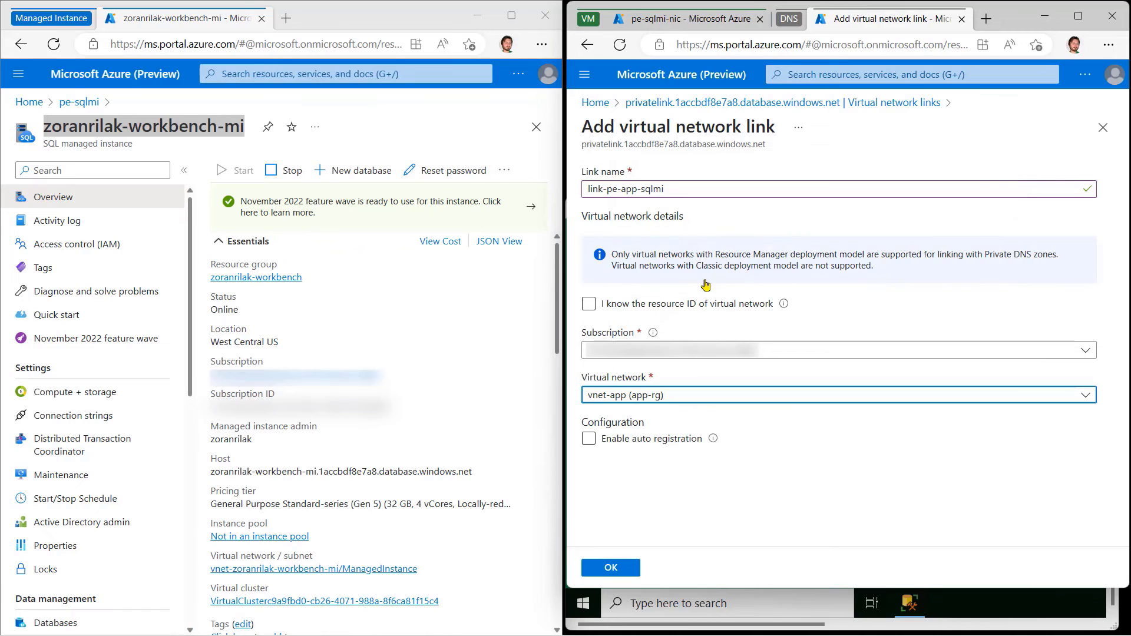
left_click(610, 568)
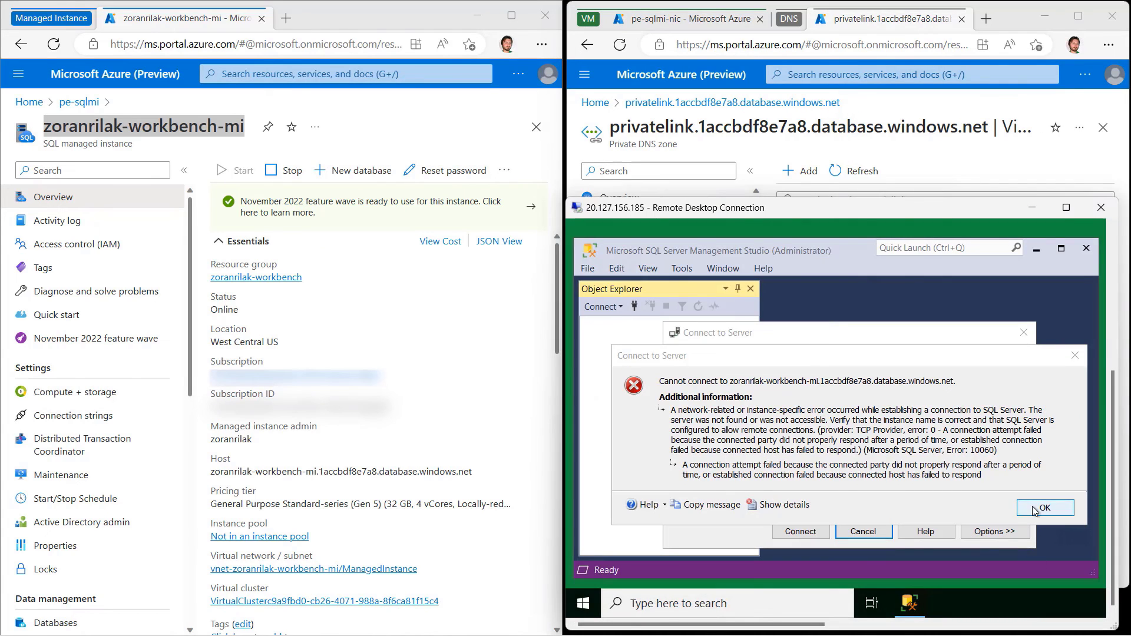
Step: Dismiss the SSMS cannot-connect error dialog with OK
left_click(1046, 507)
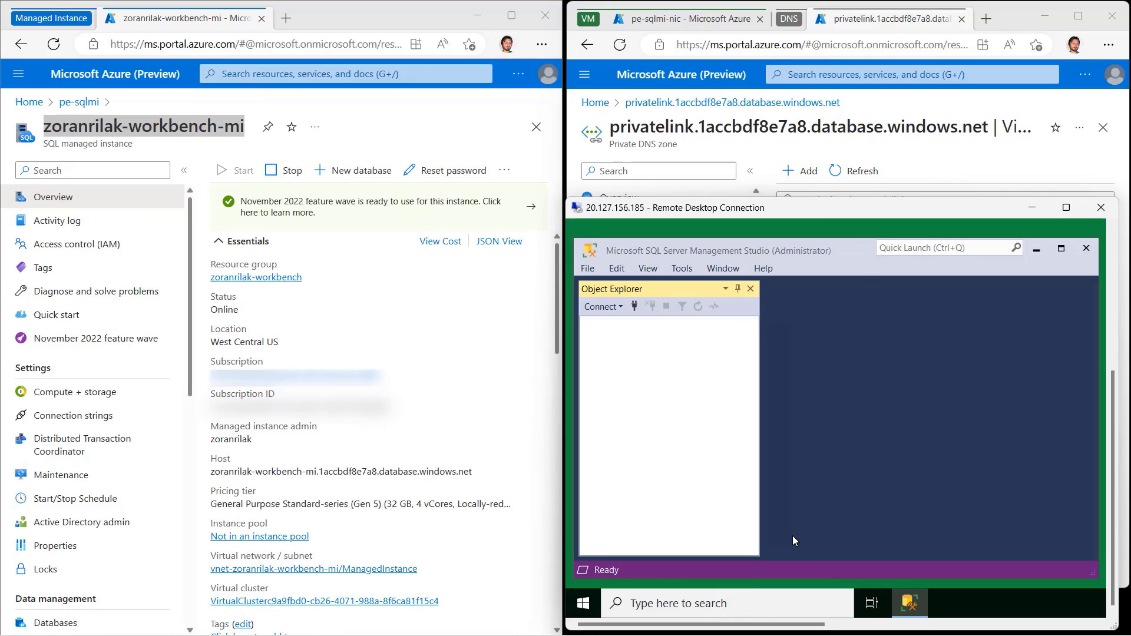